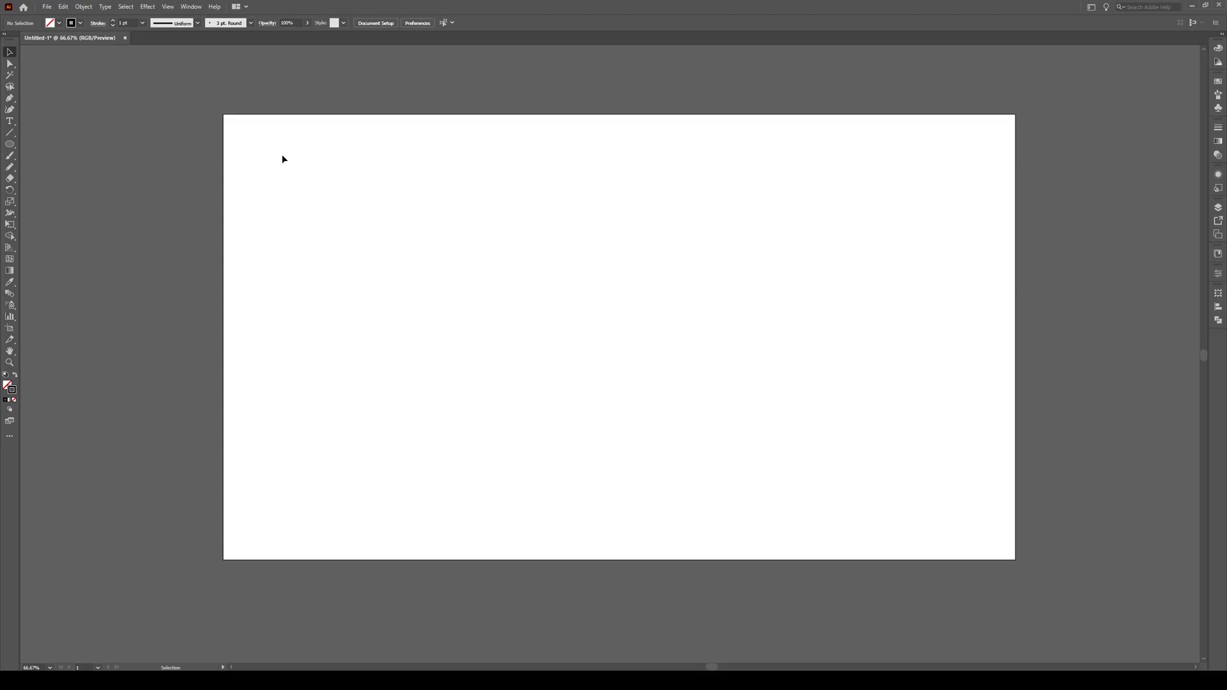
pyautogui.moveTo(57, 152)
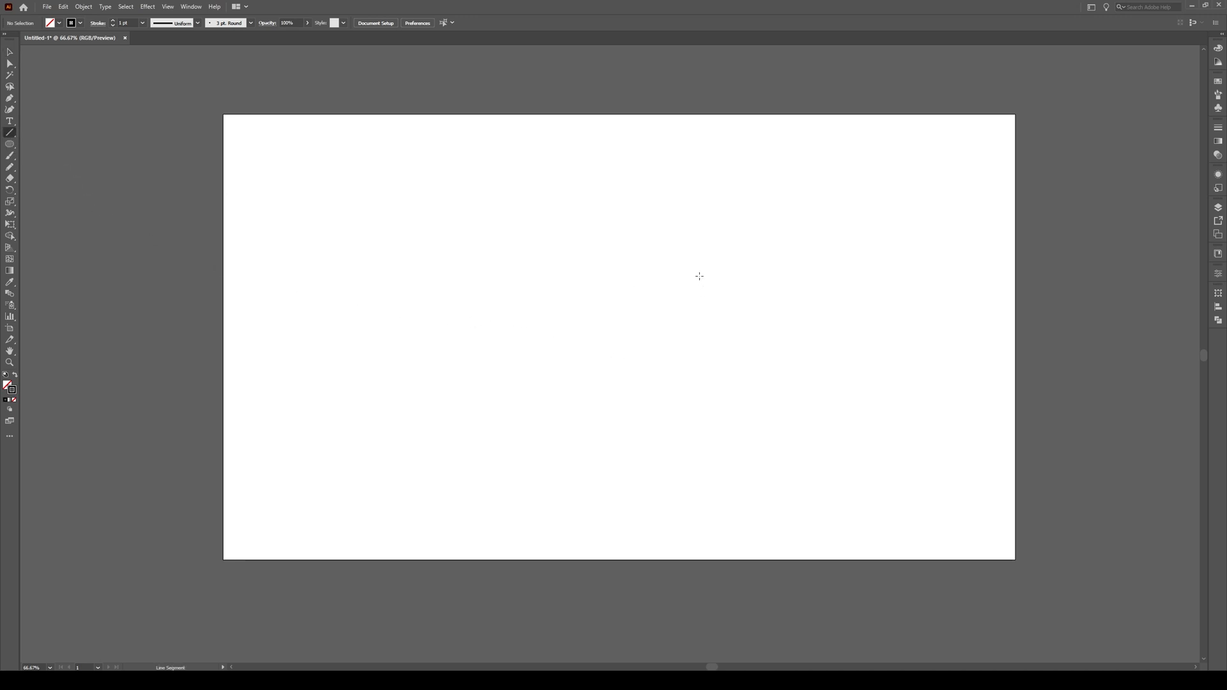
# - Create a horizontal line of exact length at 0° with the Line Segment Tool options
pyautogui.click(699, 276)
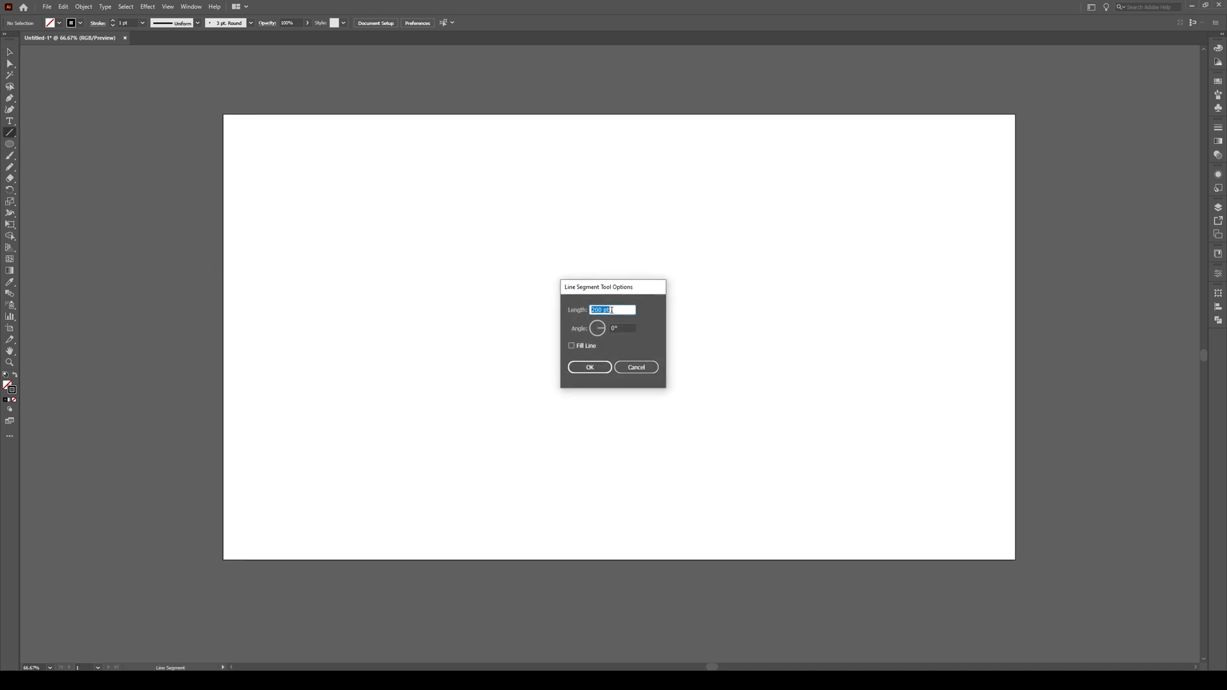
pyautogui.click(588, 366)
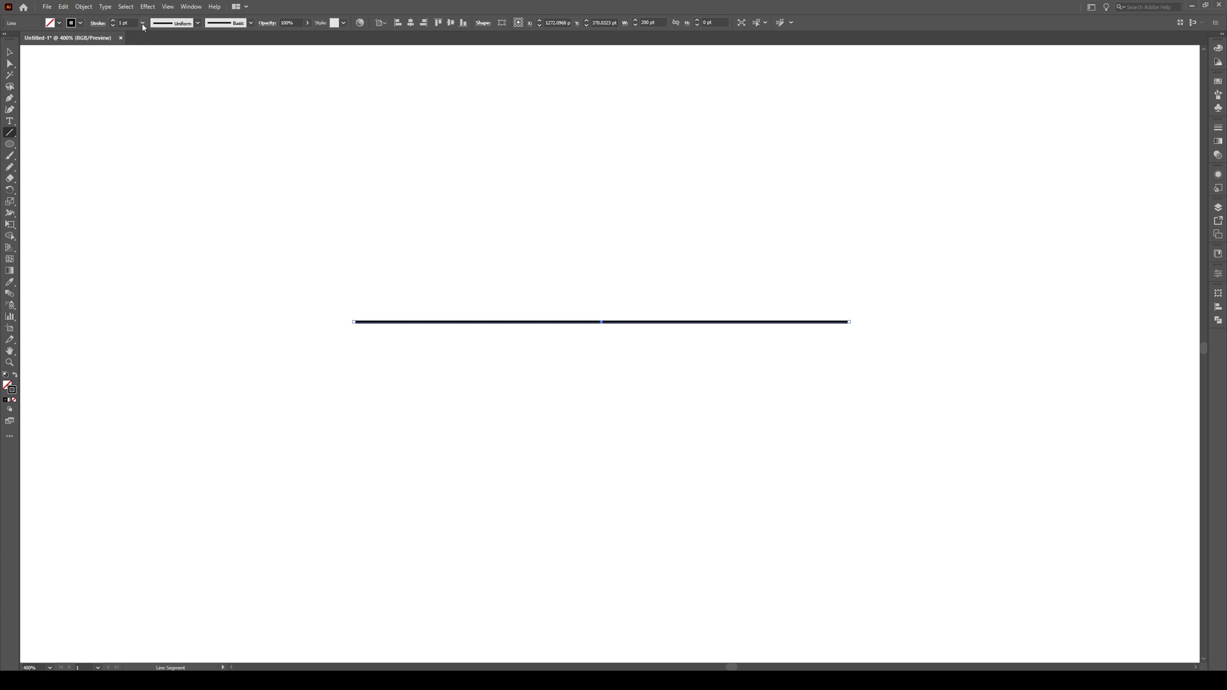
# - Thicken the line's stroke to 2 pt before duplicating it into a stripe stack
pyautogui.click(142, 22)
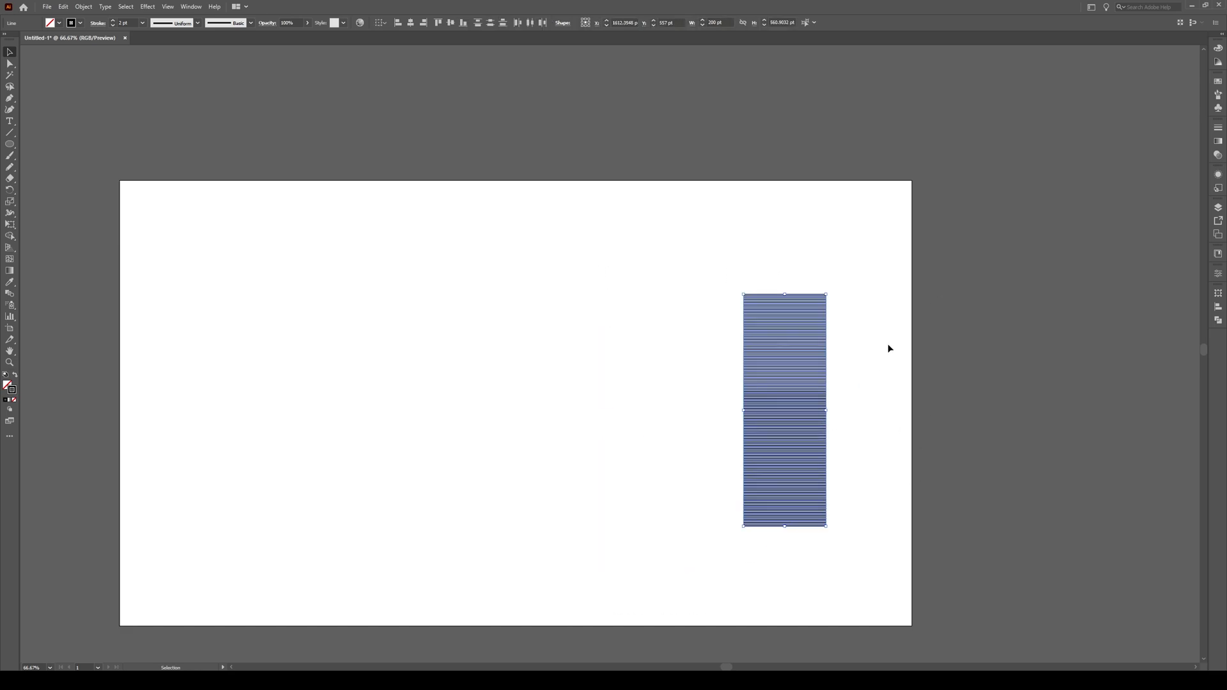
pyautogui.moveTo(1218, 107)
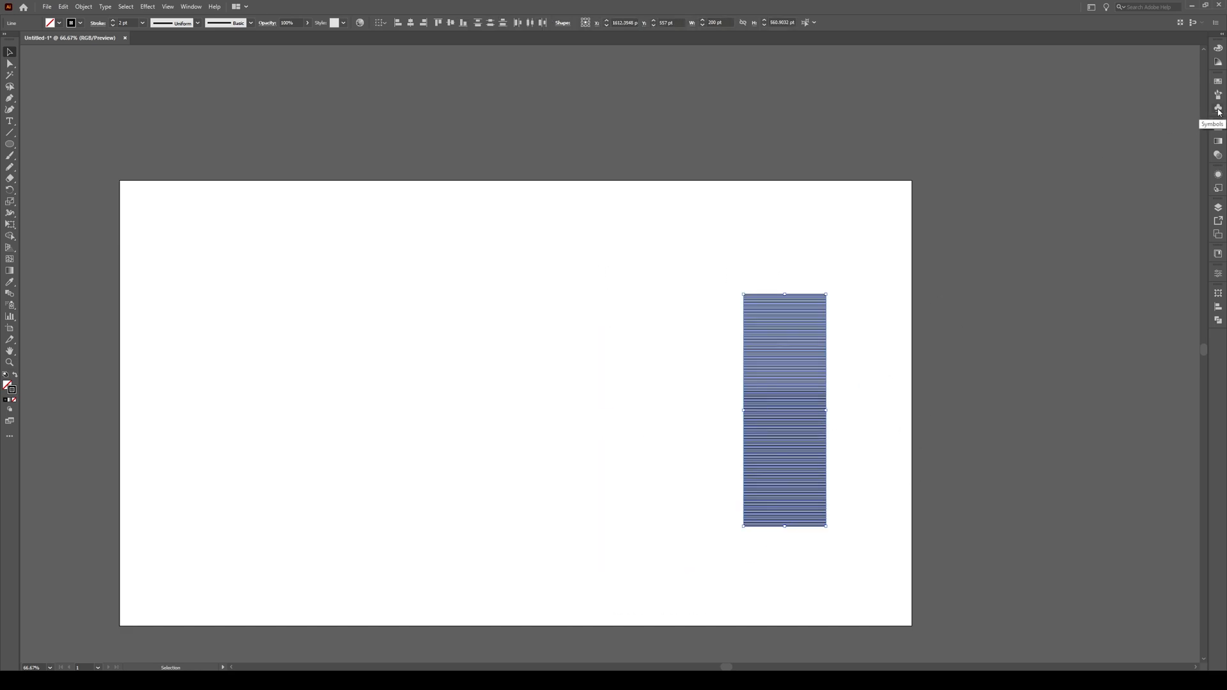
# - Add the striped block to the Symbols panel as a new symbol
pyautogui.click(1217, 107)
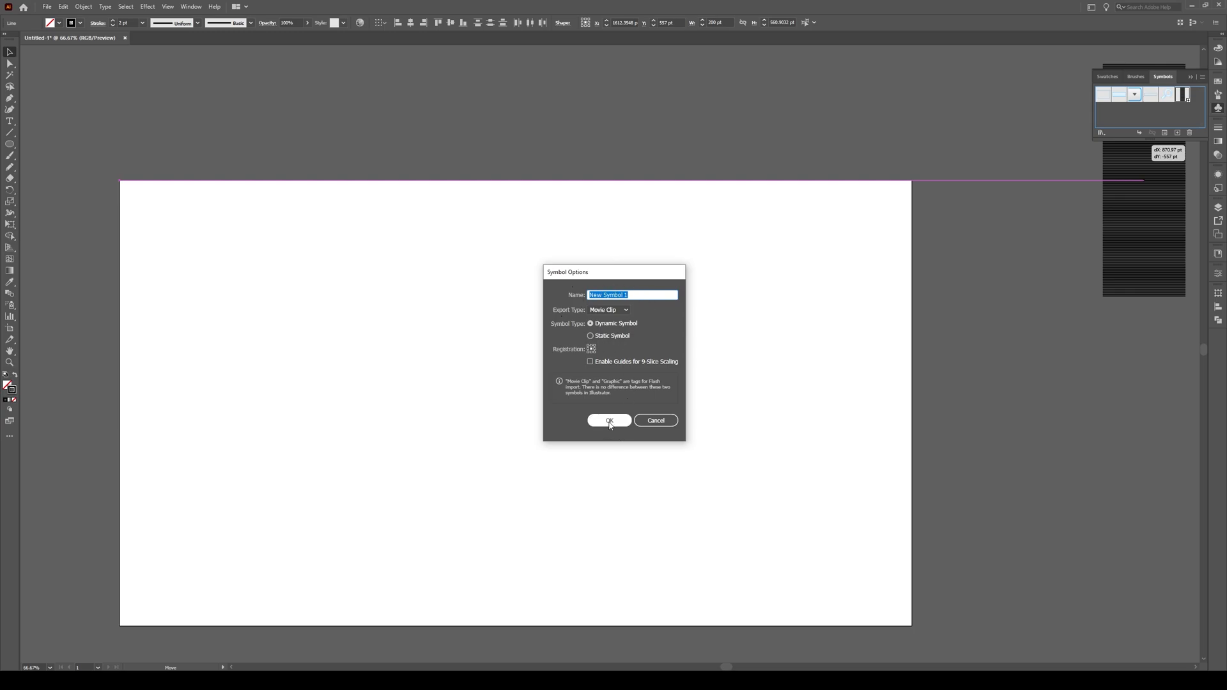
pyautogui.click(610, 420)
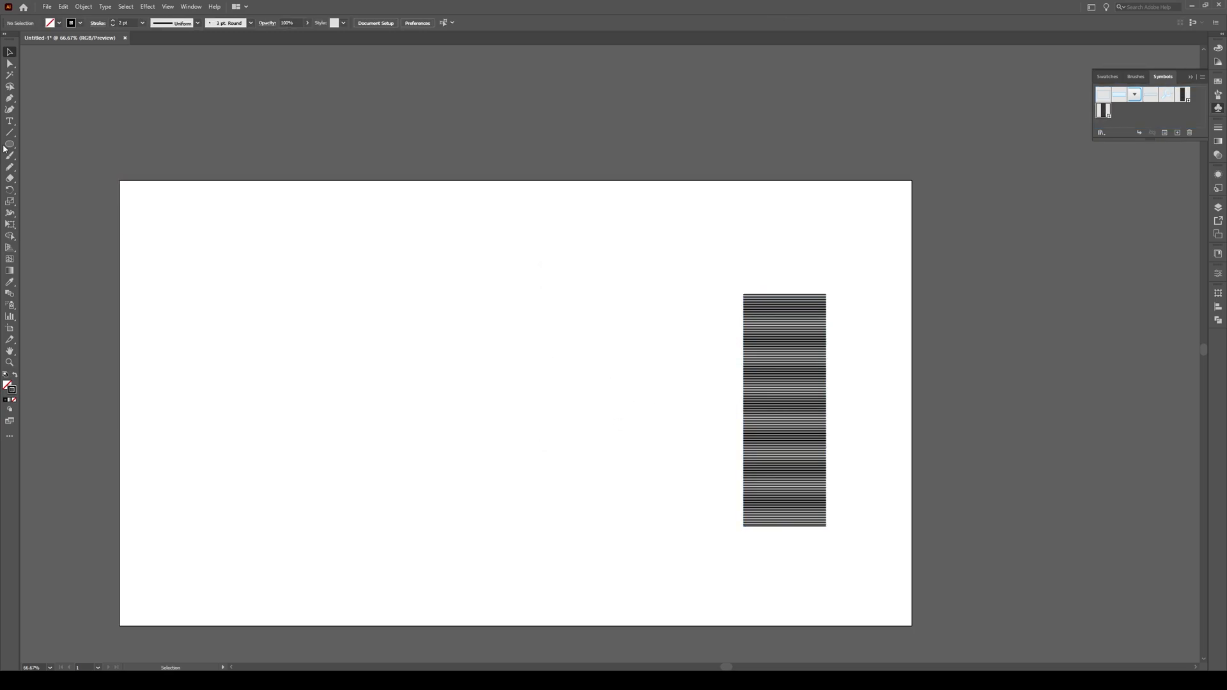
# - Create a circle of 400 pt width and height with the Ellipse Tool
pyautogui.click(10, 143)
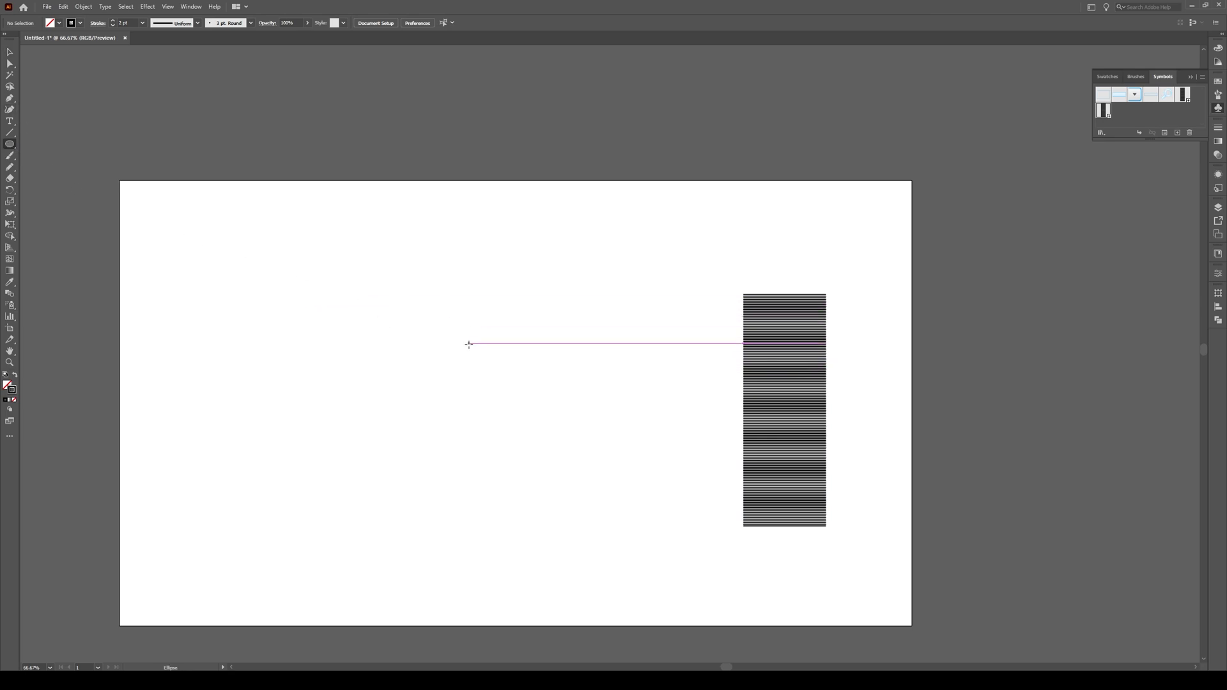
pyautogui.click(467, 344)
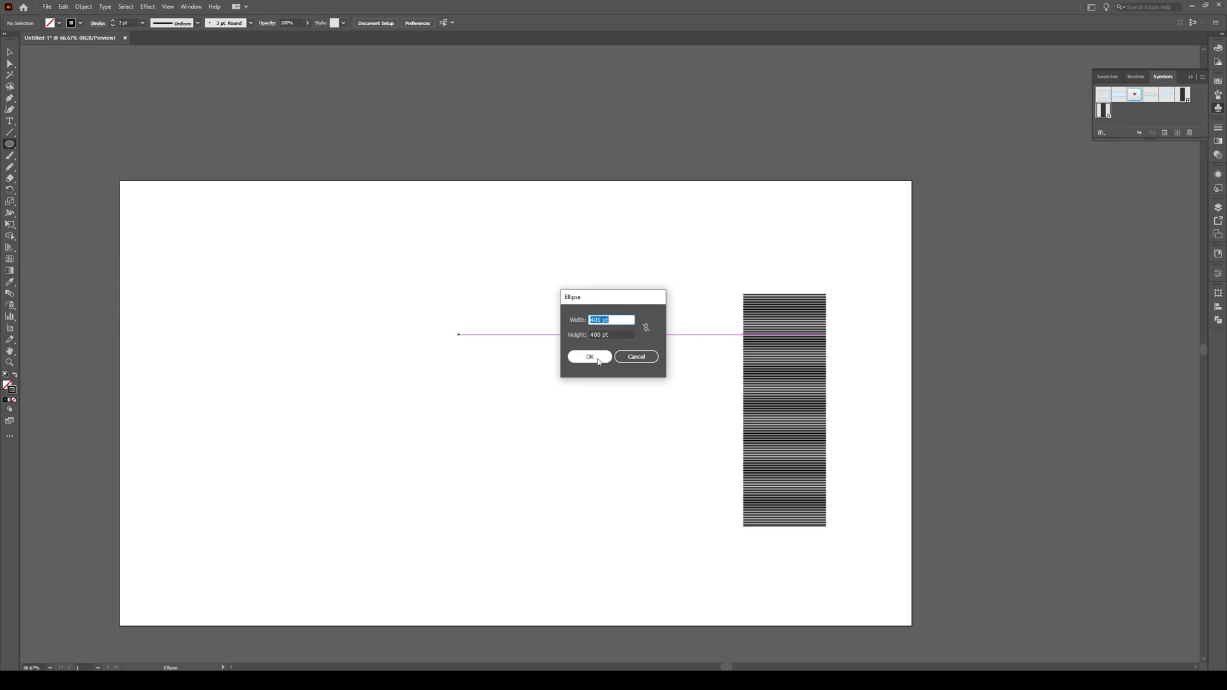
pyautogui.click(589, 357)
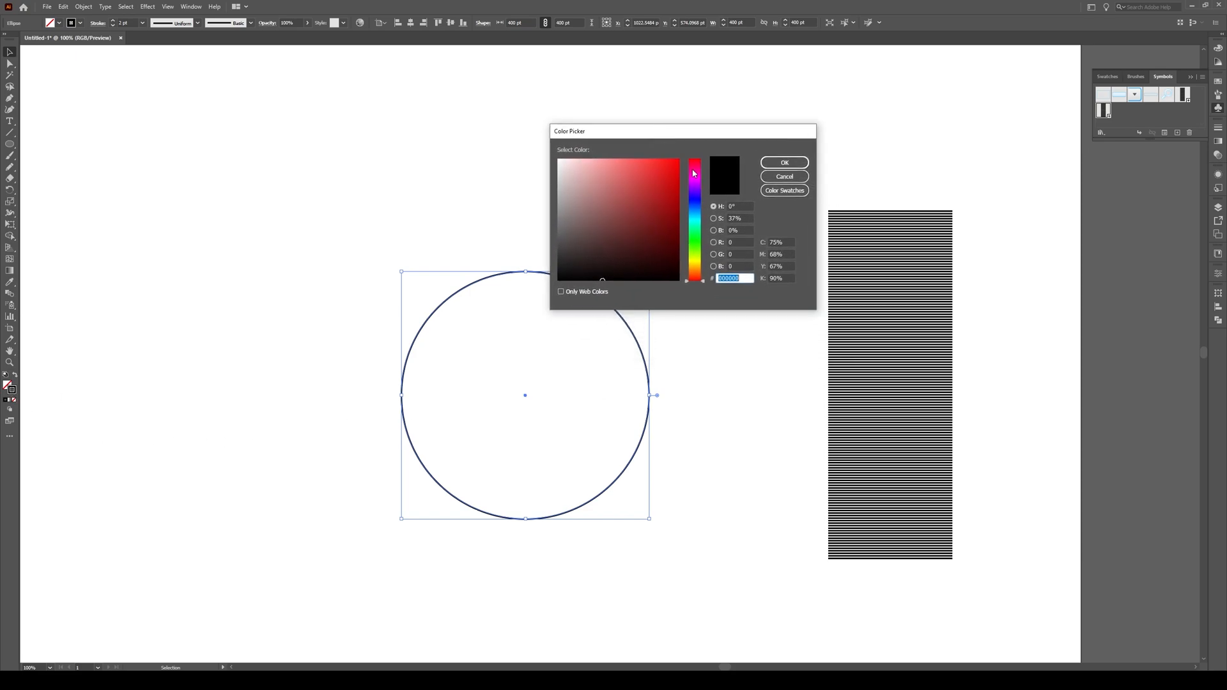
# - Recolour the circle's stroke to a soft pink in the Color Picker
pyautogui.click(603, 176)
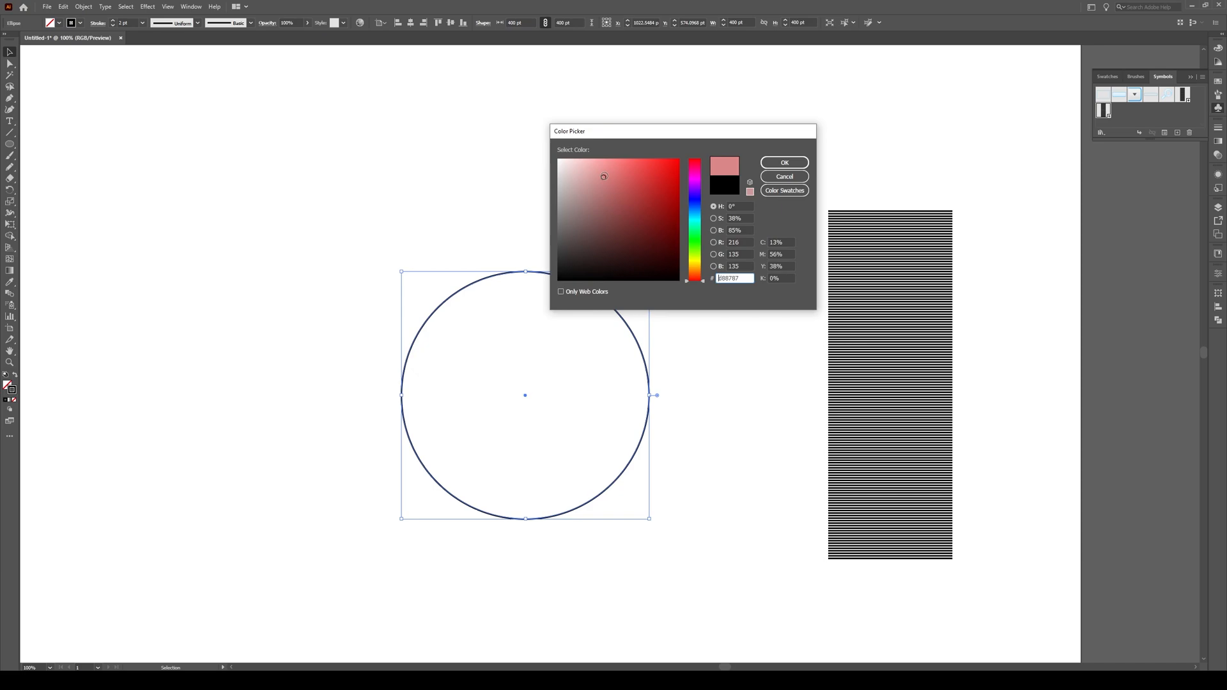
pyautogui.click(783, 162)
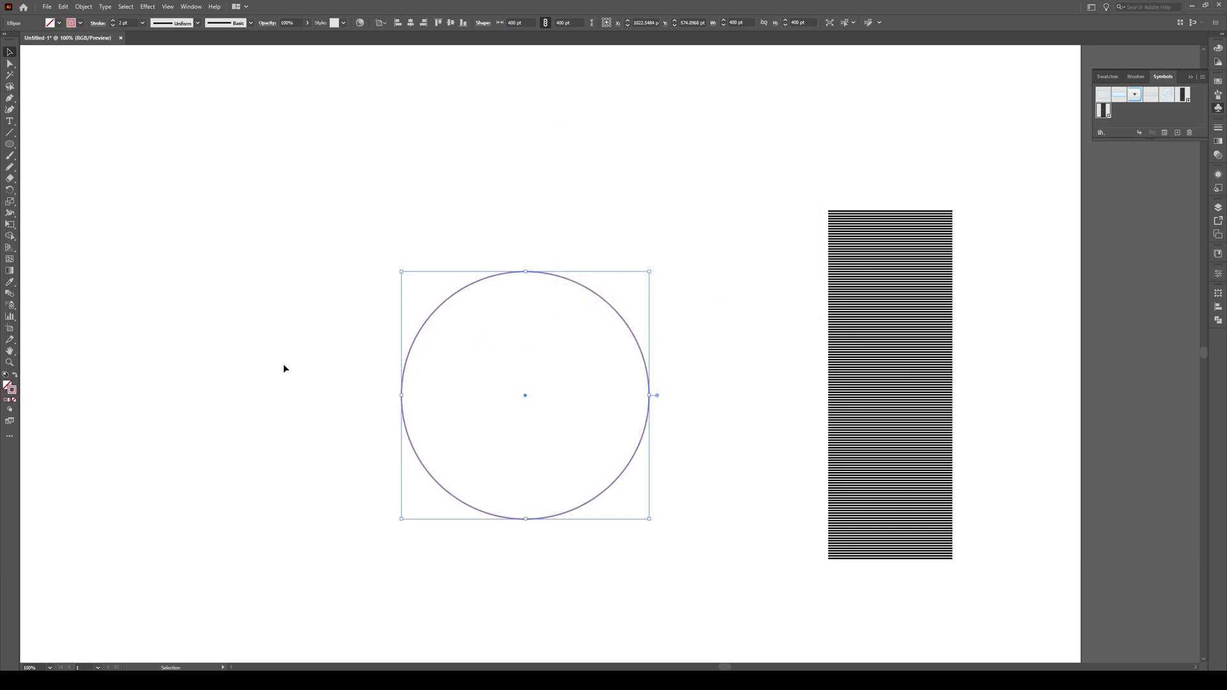
pyautogui.moveTo(708, 390)
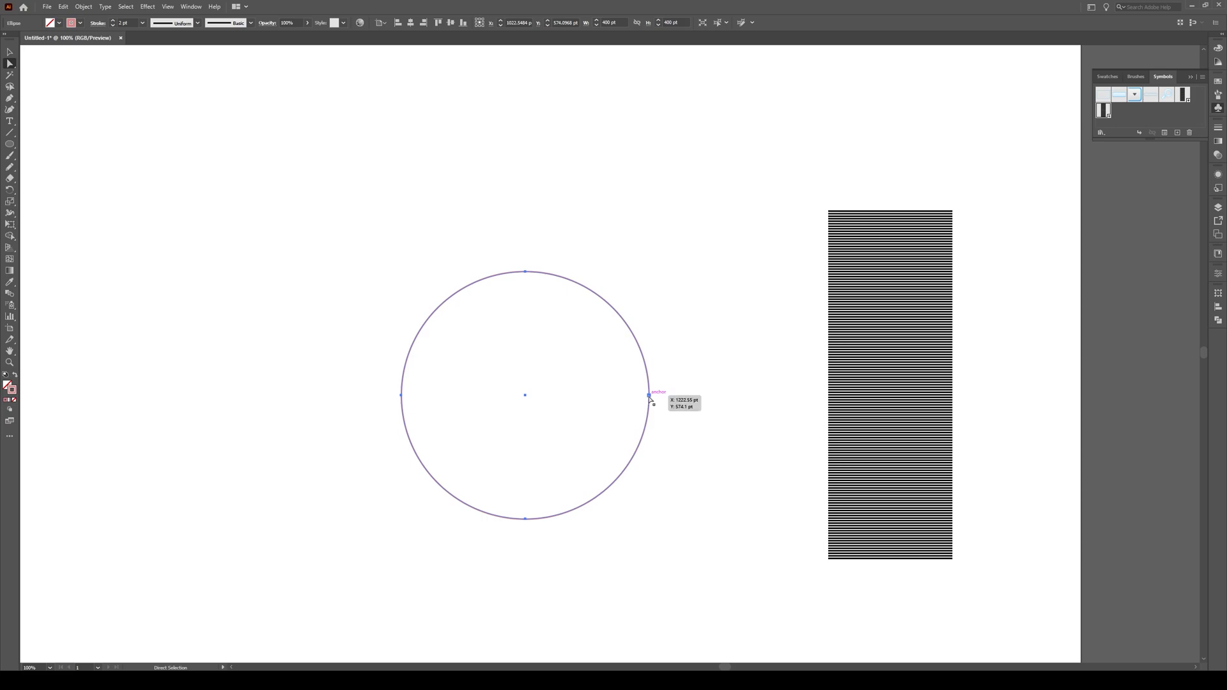
pyautogui.moveTo(640, 395)
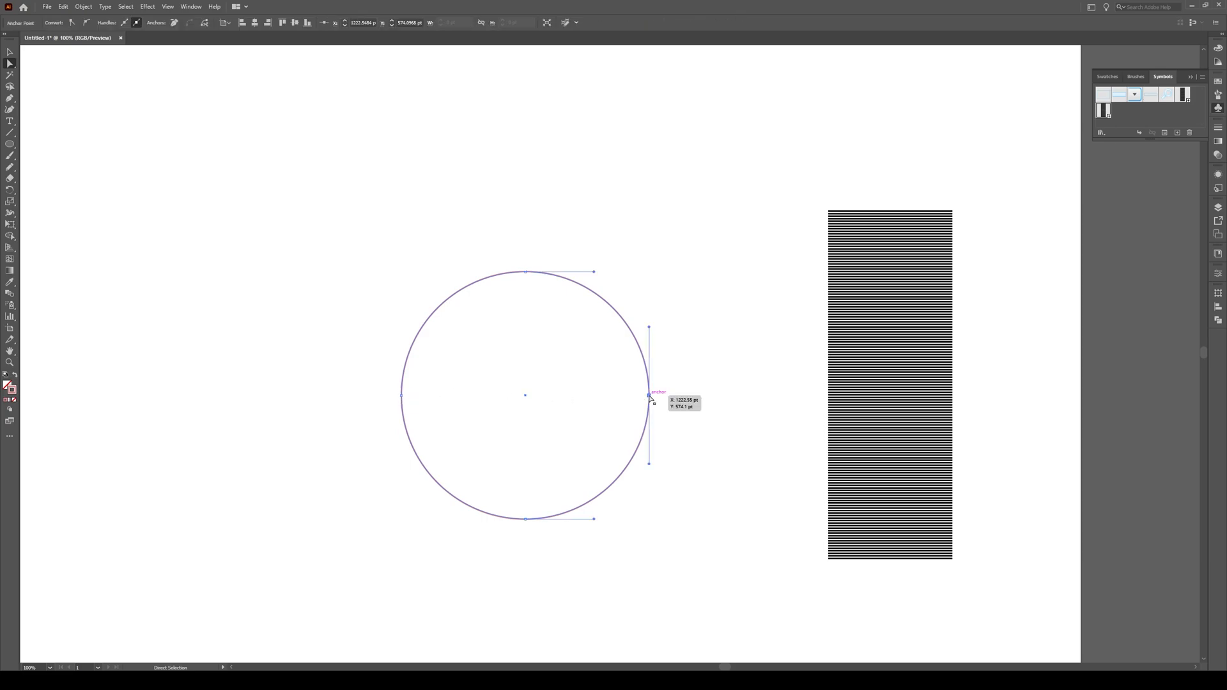
# - Delete the circle's right anchor point, leaving and reselecting the left half arc
pyautogui.click(649, 397)
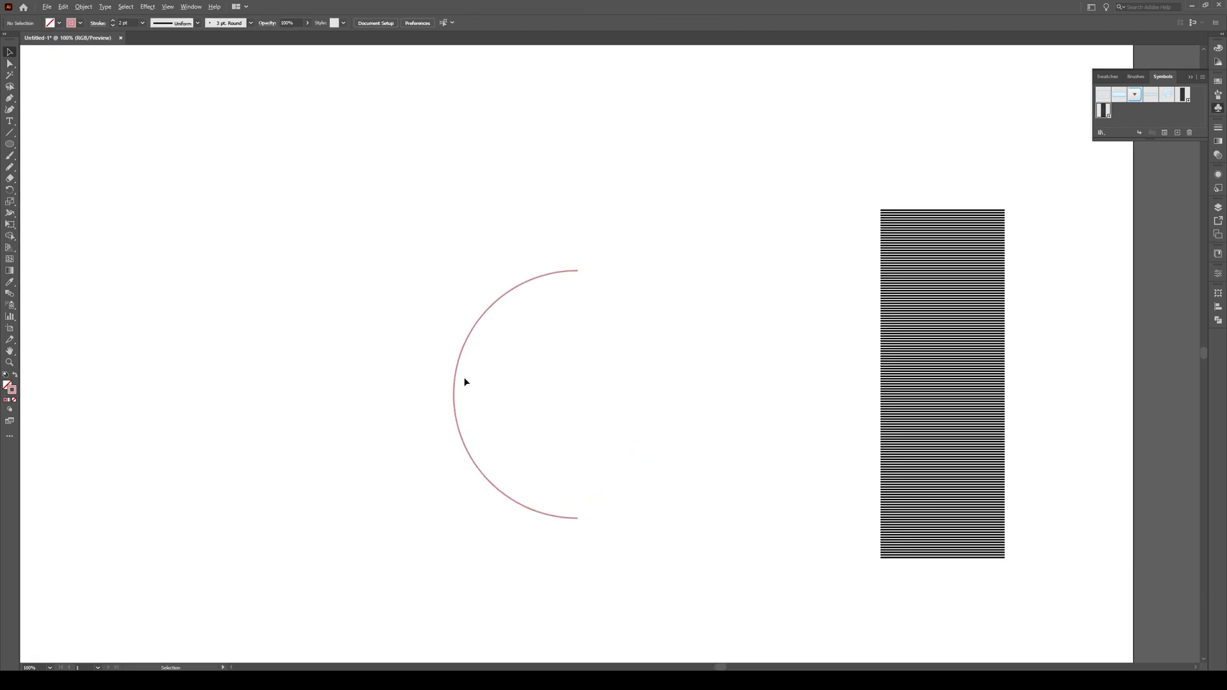
pyautogui.click(456, 394)
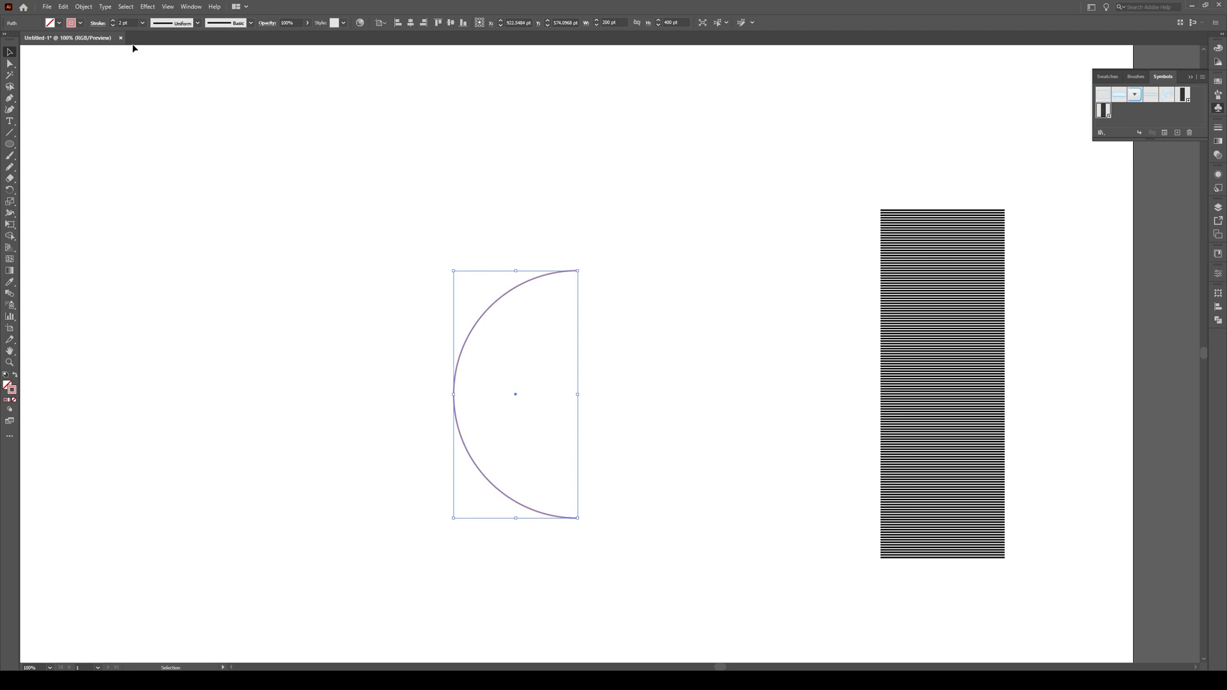
# - Apply Effect > 3D > Revolve to the arc with a custom -90°/-35° rotation and go to Map Art
pyautogui.click(146, 6)
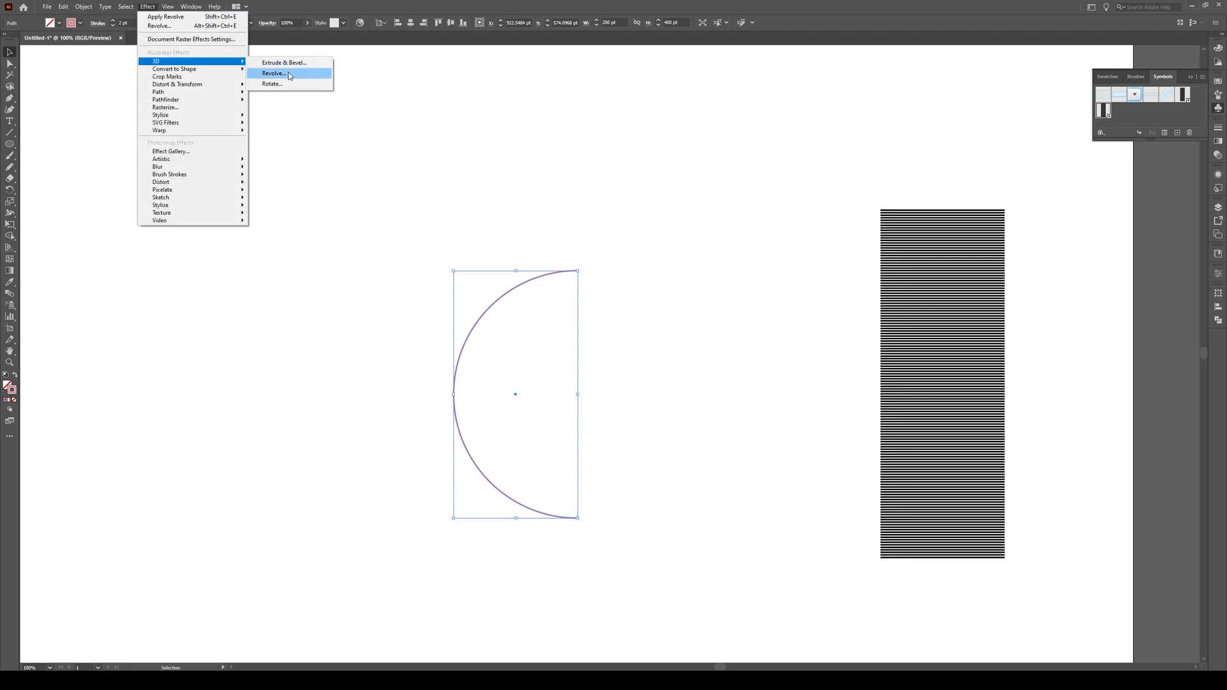
pyautogui.click(272, 73)
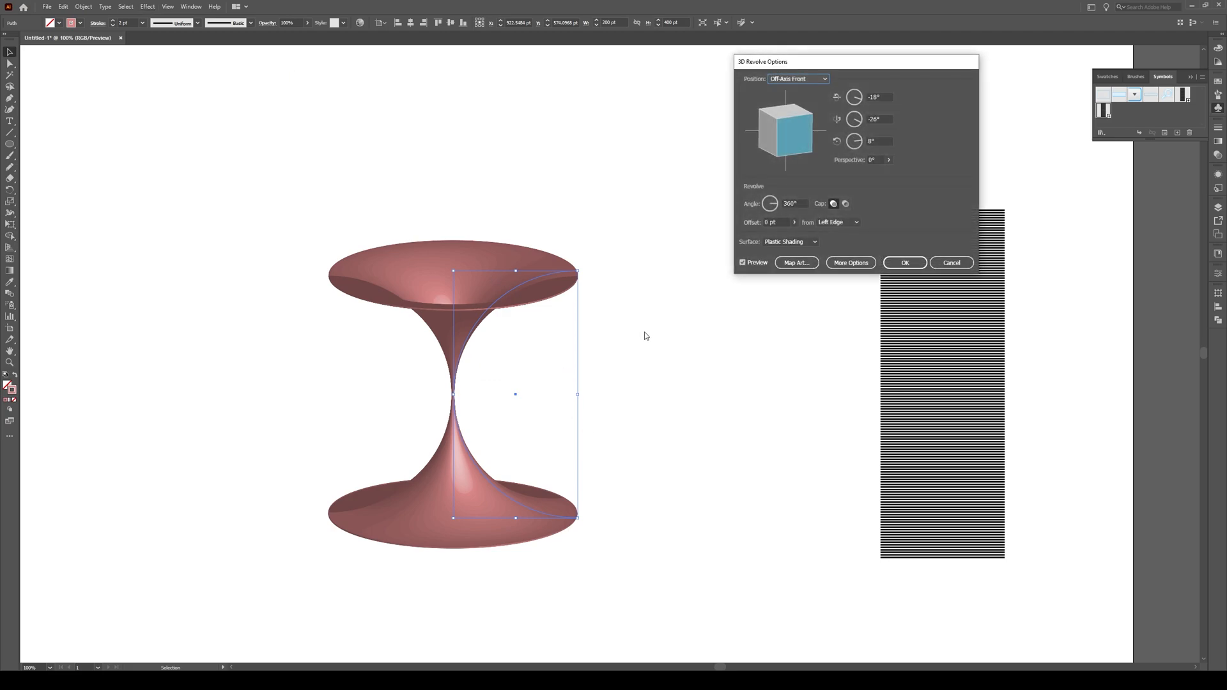
pyautogui.moveTo(399, 347)
pyautogui.write('-35')
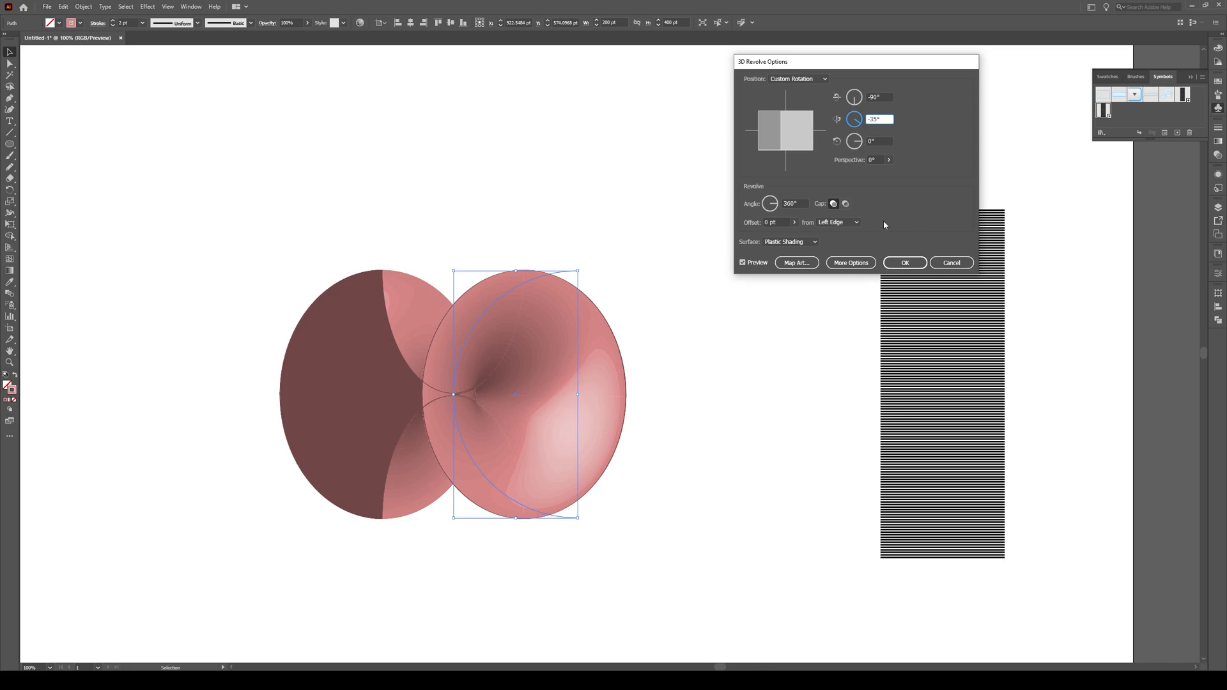
pyautogui.click(796, 262)
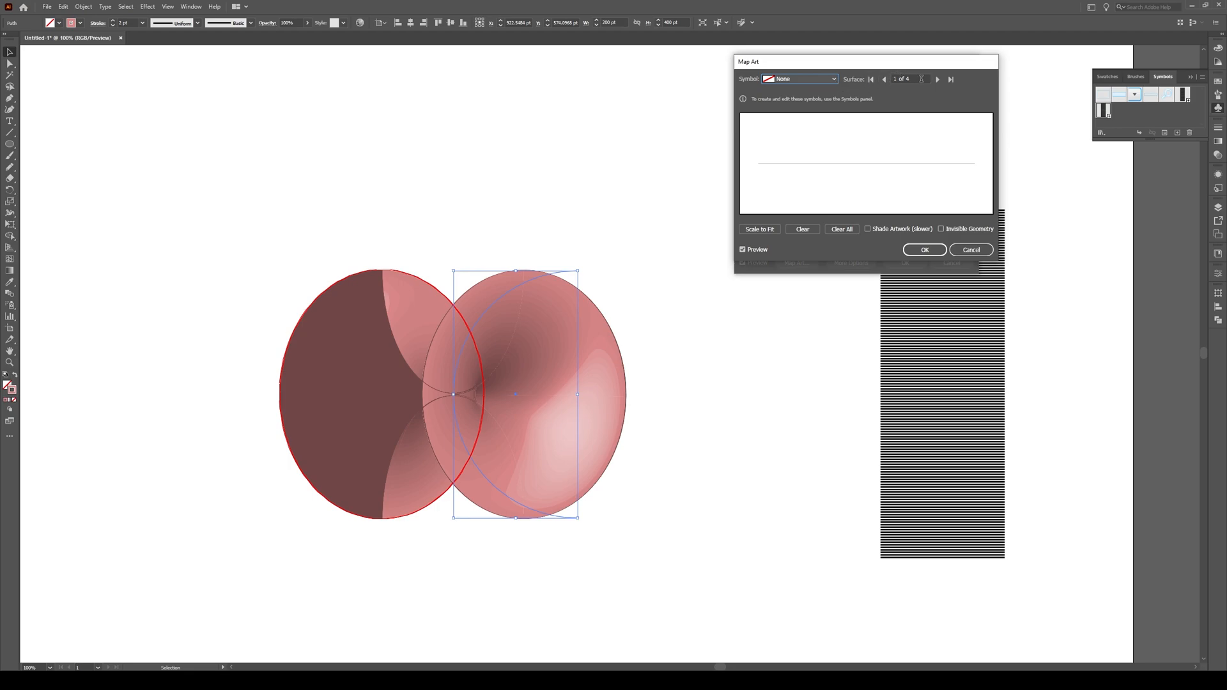
pyautogui.moveTo(936, 79)
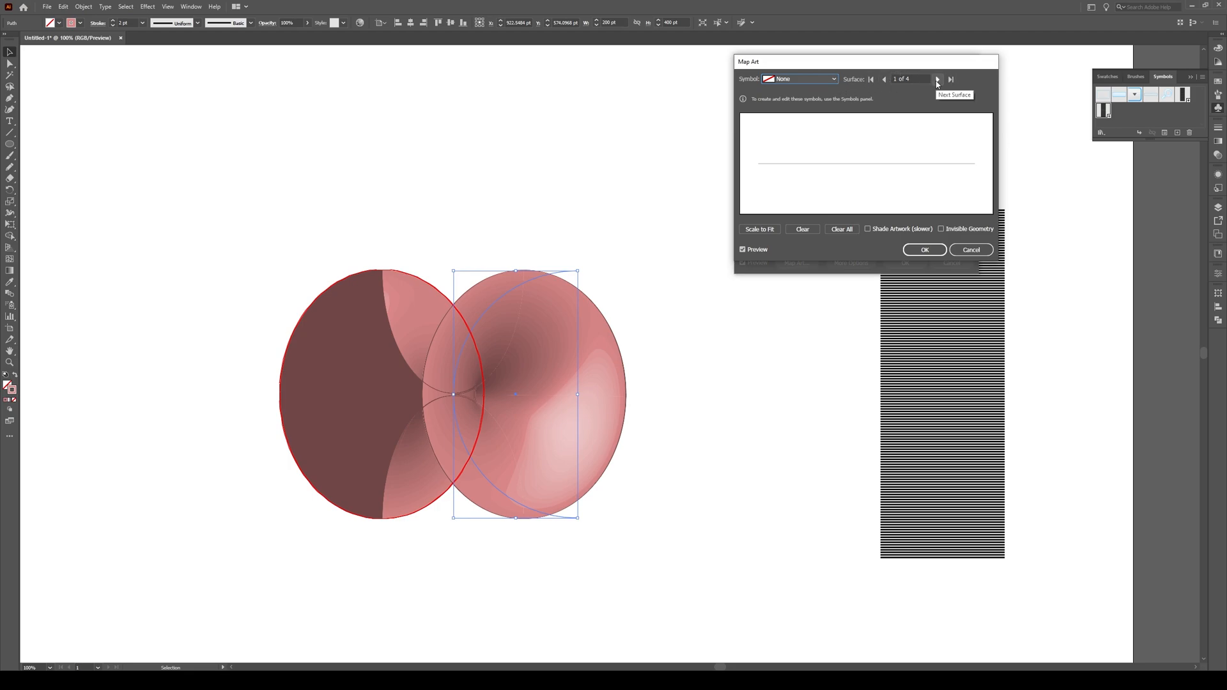
# - Map New Symbol 1 onto the second surface and scale it to fit
pyautogui.click(936, 80)
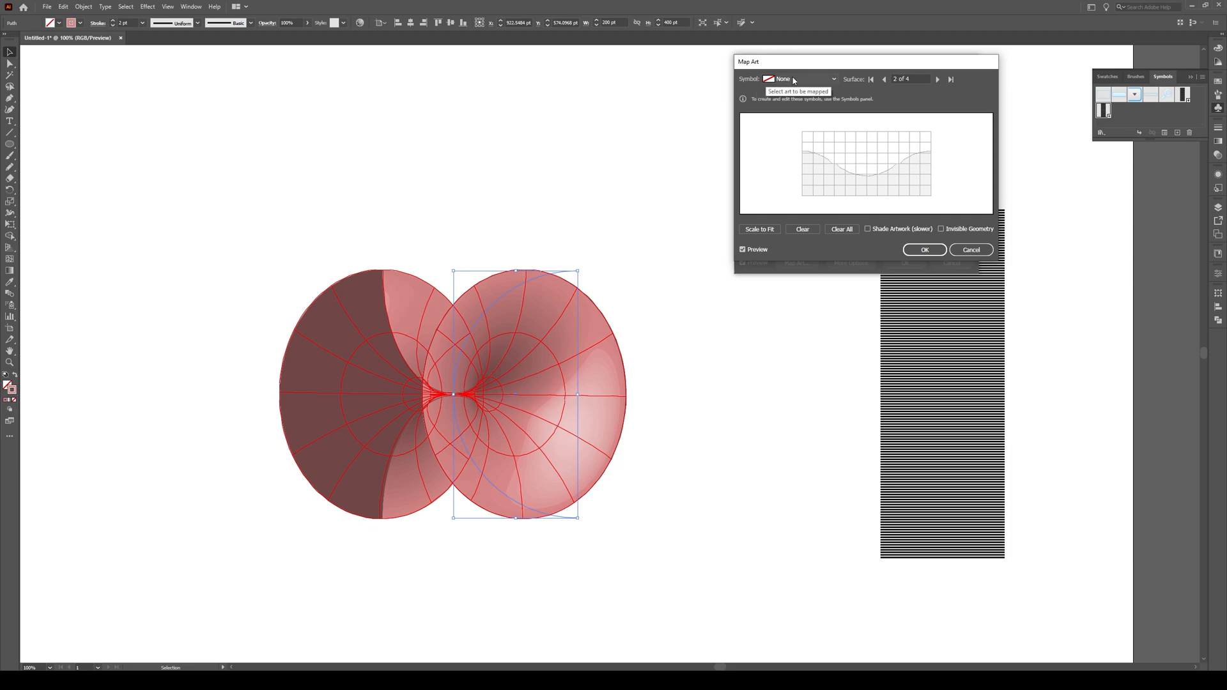
pyautogui.click(833, 78)
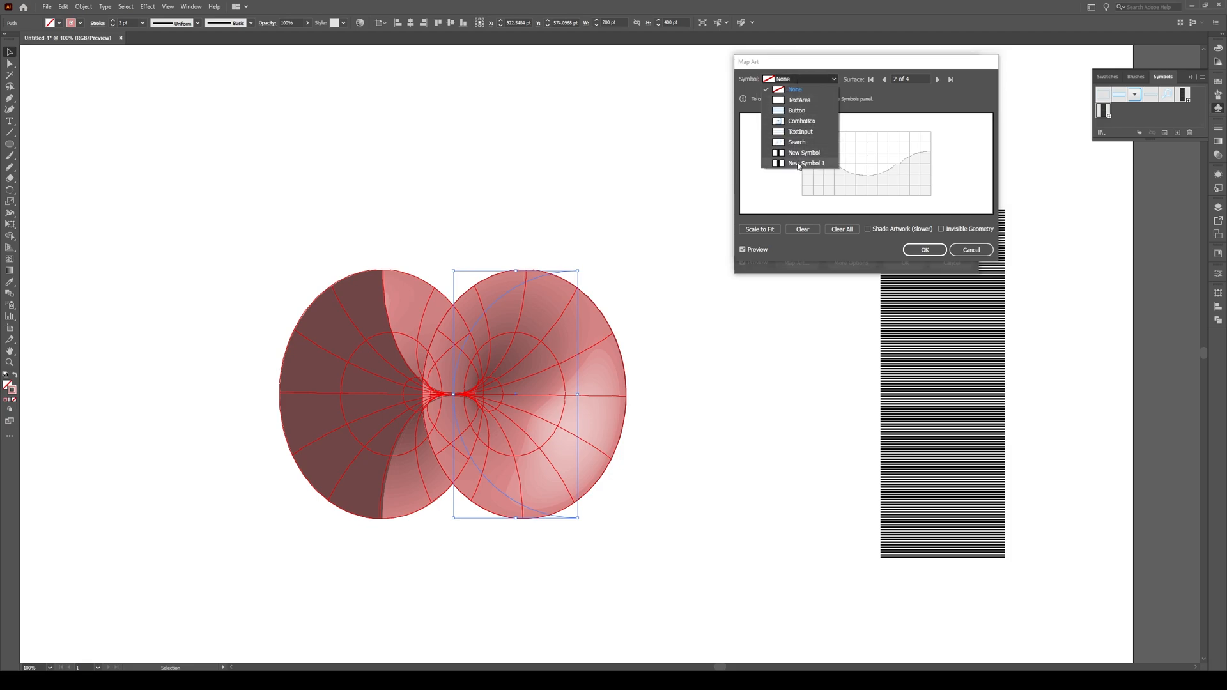
pyautogui.click(807, 163)
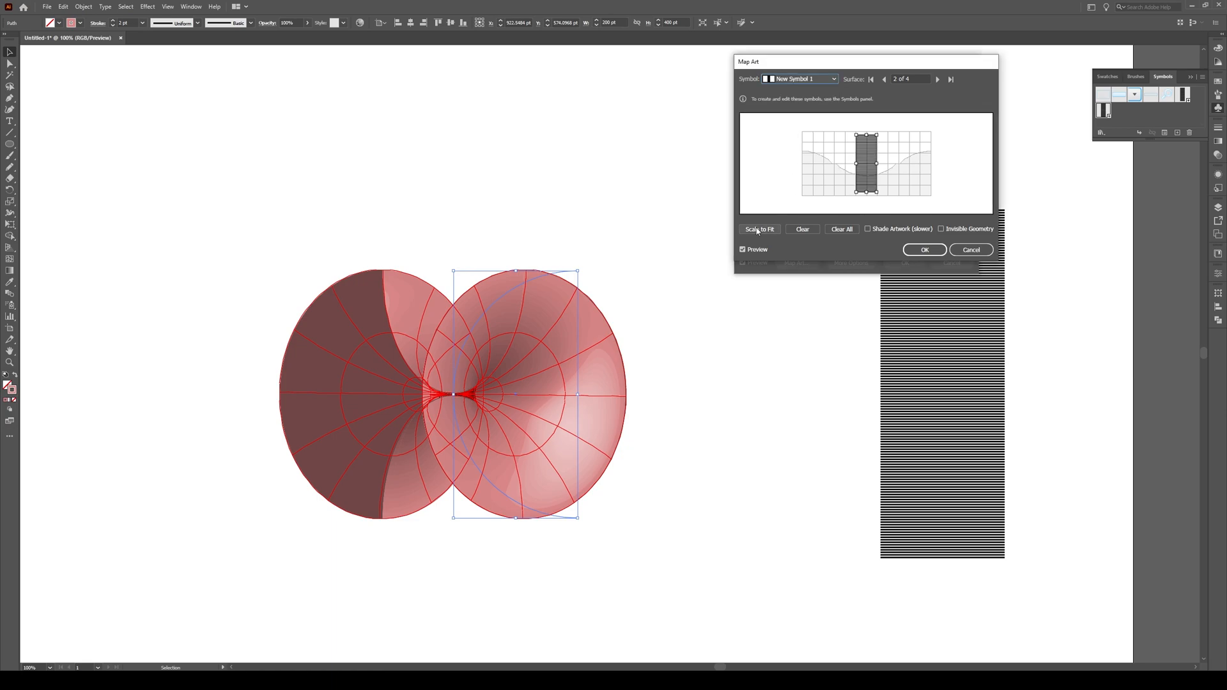
pyautogui.moveTo(757, 229)
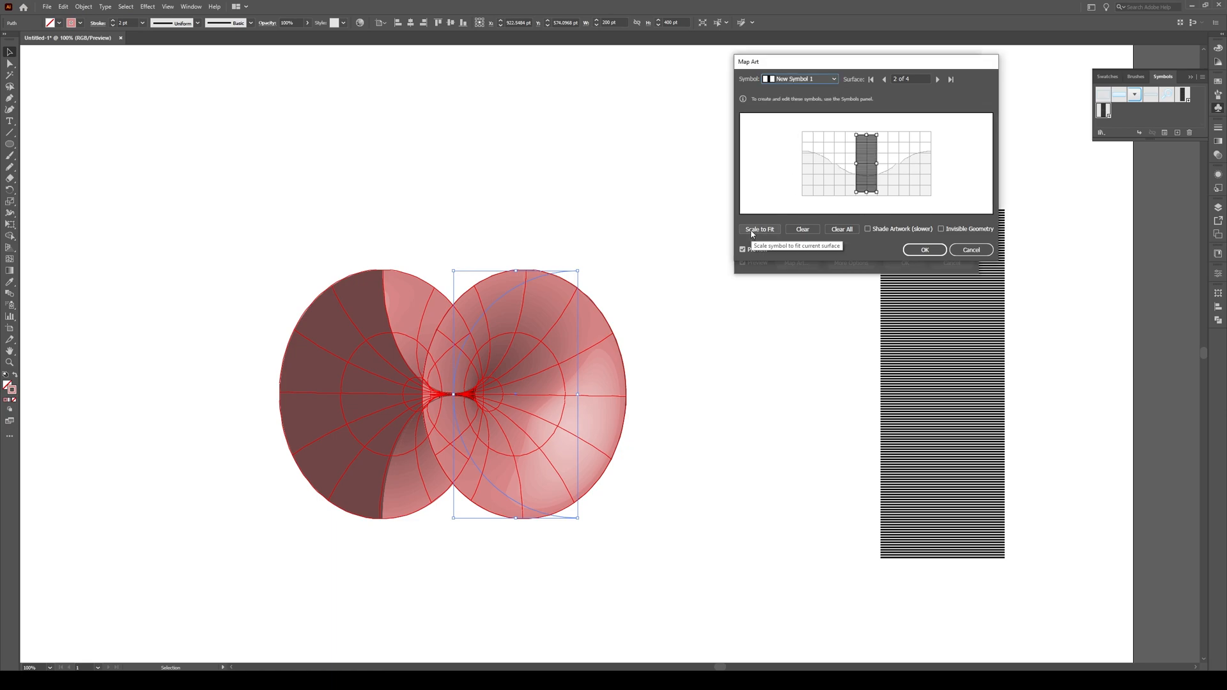
pyautogui.click(758, 228)
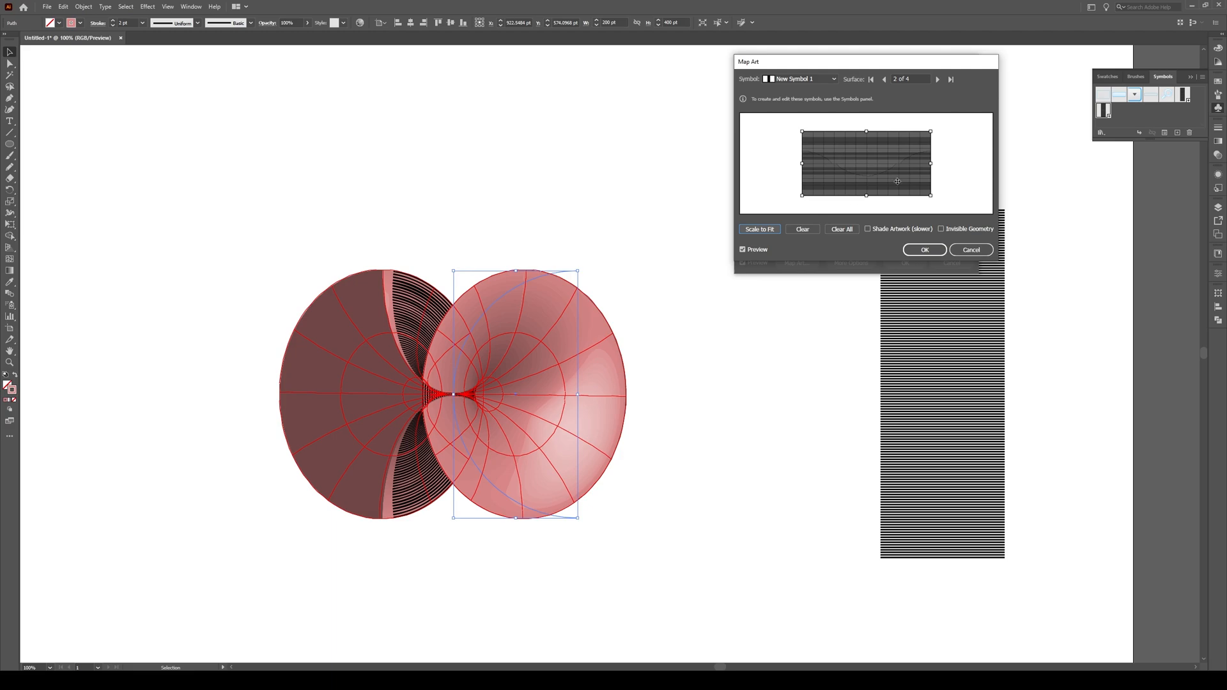
# - Map New Symbol 1 onto the third surface and scale it to fit
pyautogui.click(937, 78)
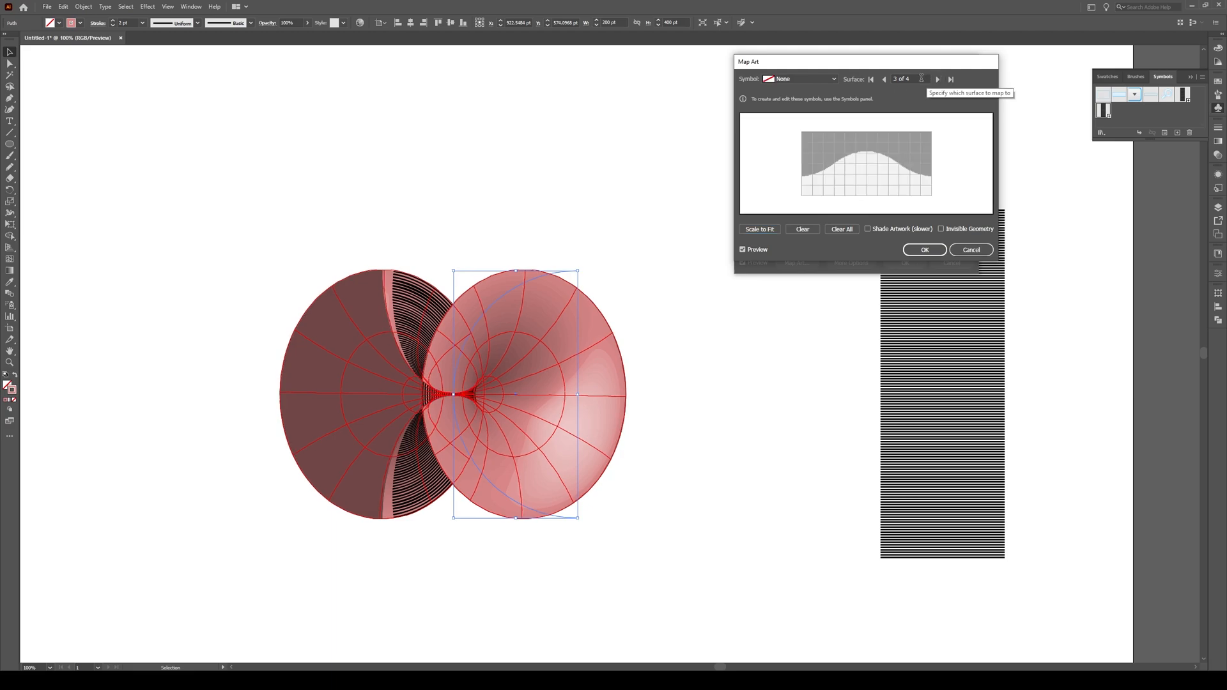
pyautogui.click(796, 78)
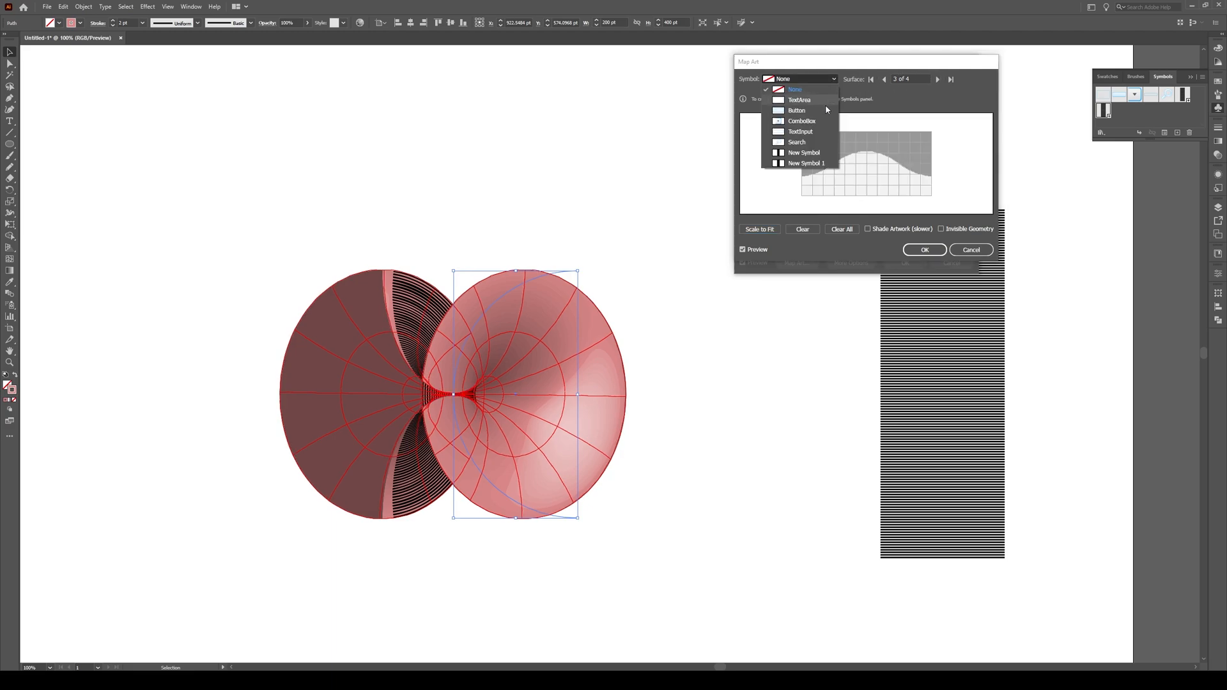
pyautogui.click(804, 162)
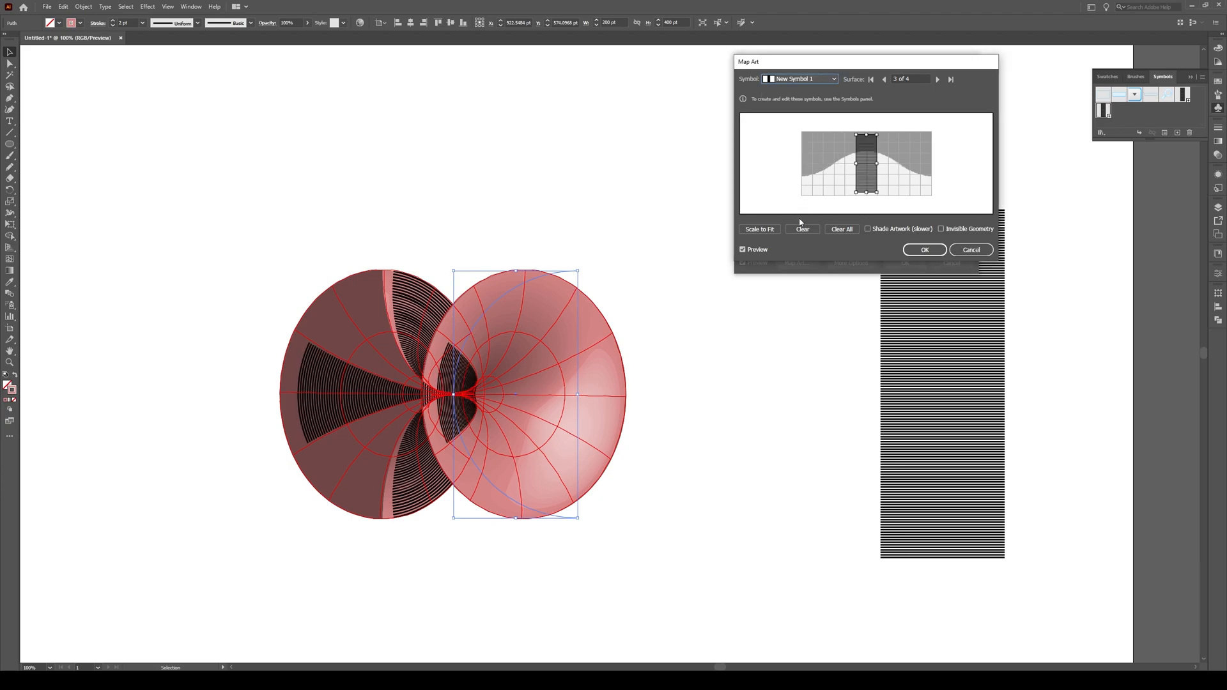
pyautogui.click(758, 228)
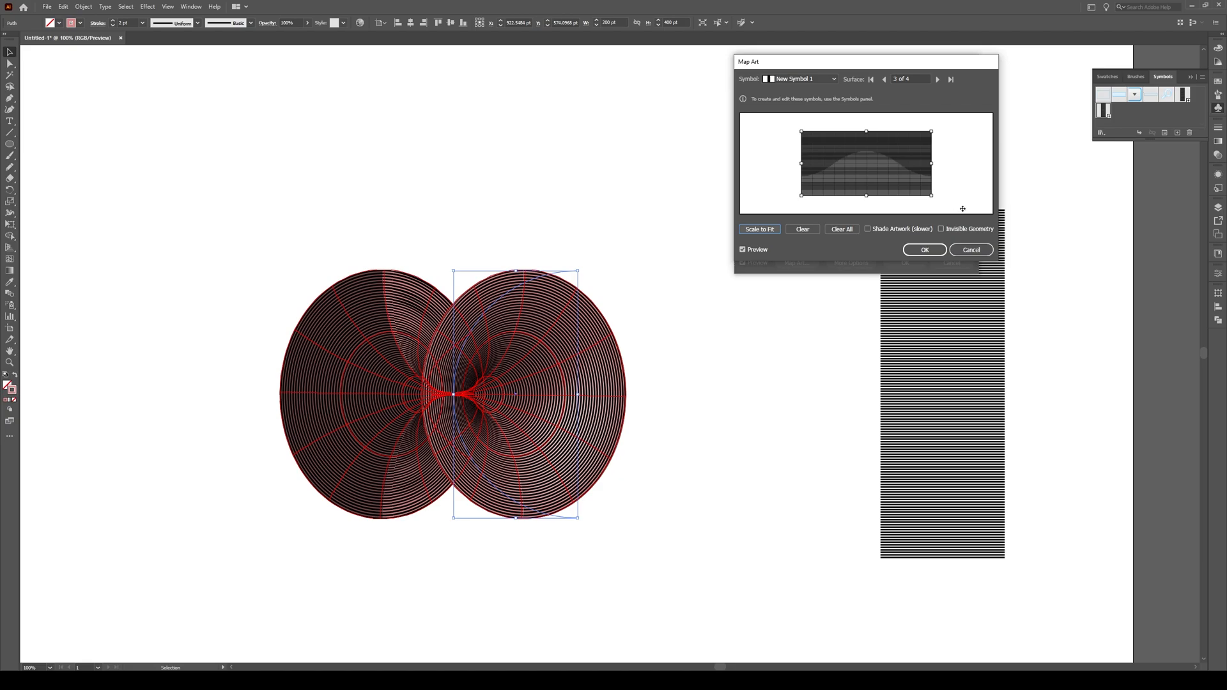
pyautogui.moveTo(941, 233)
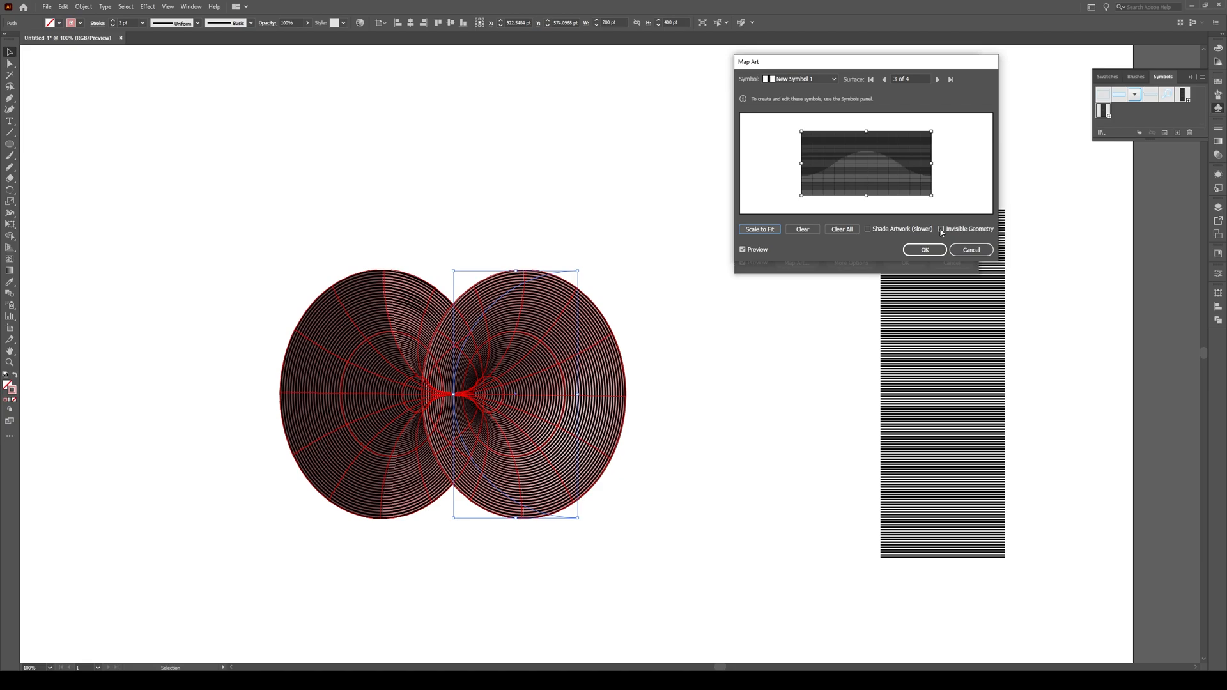
# - Enable Invisible Geometry so only the stripes render and confirm the mapping
pyautogui.click(942, 229)
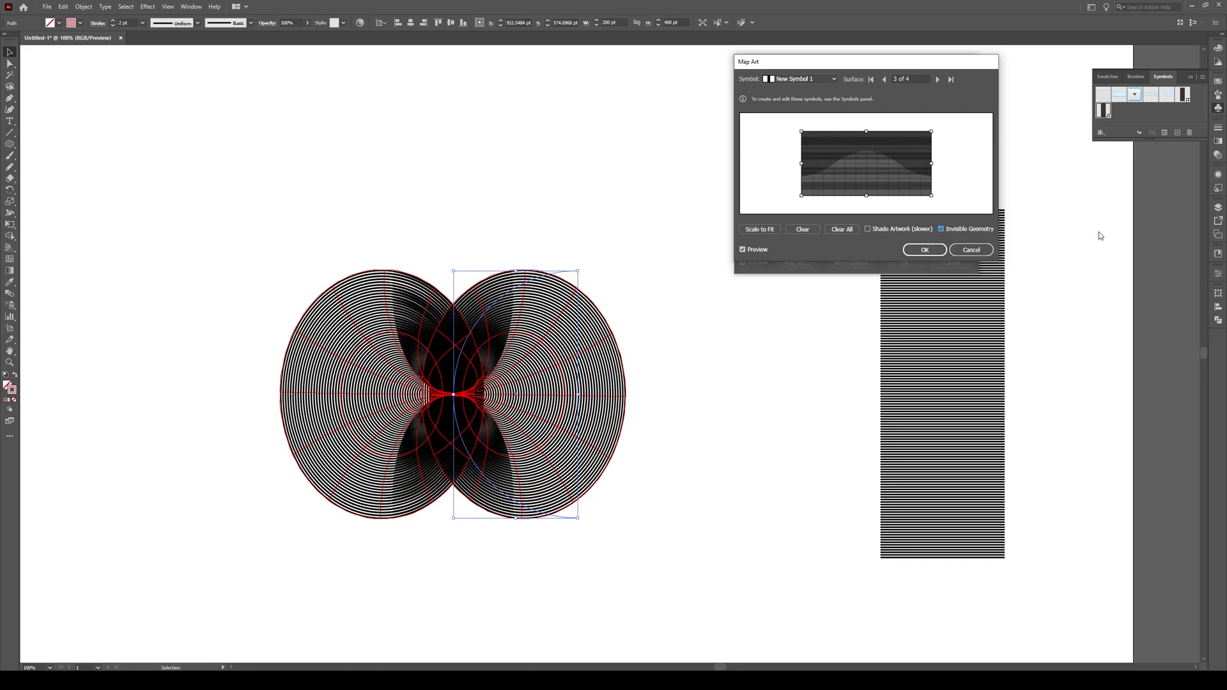
pyautogui.click(922, 249)
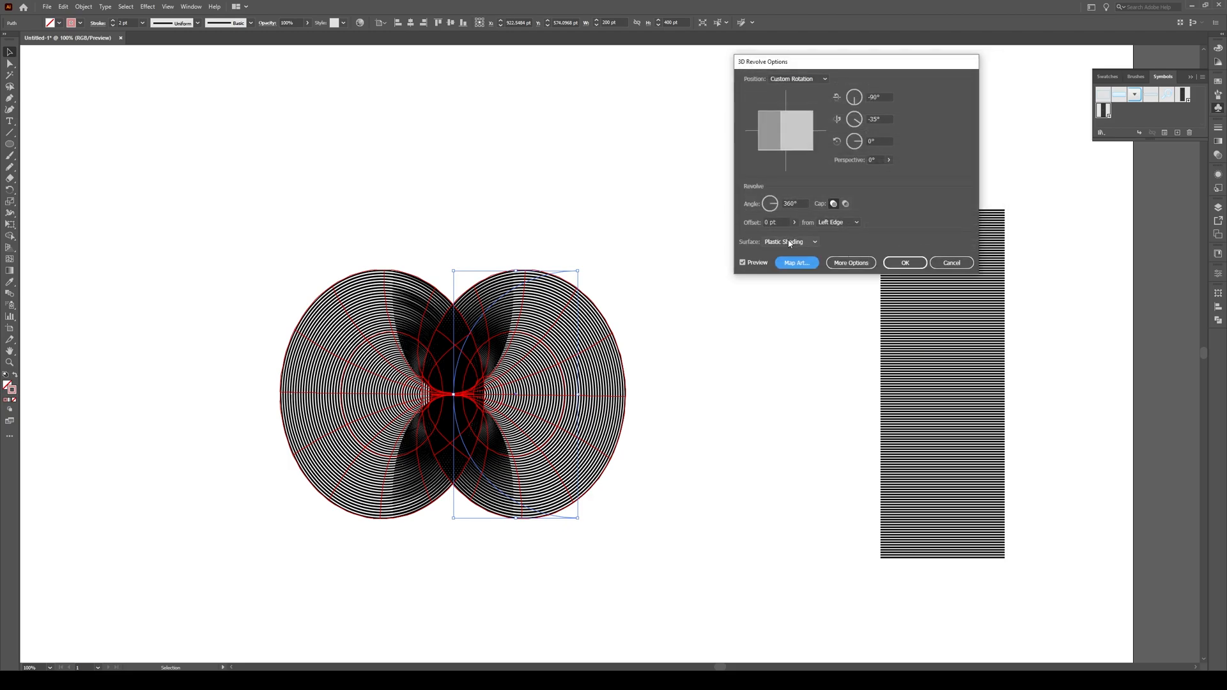
# - Set the revolve Surface to No Shading and apply the 3D effect
pyautogui.click(789, 242)
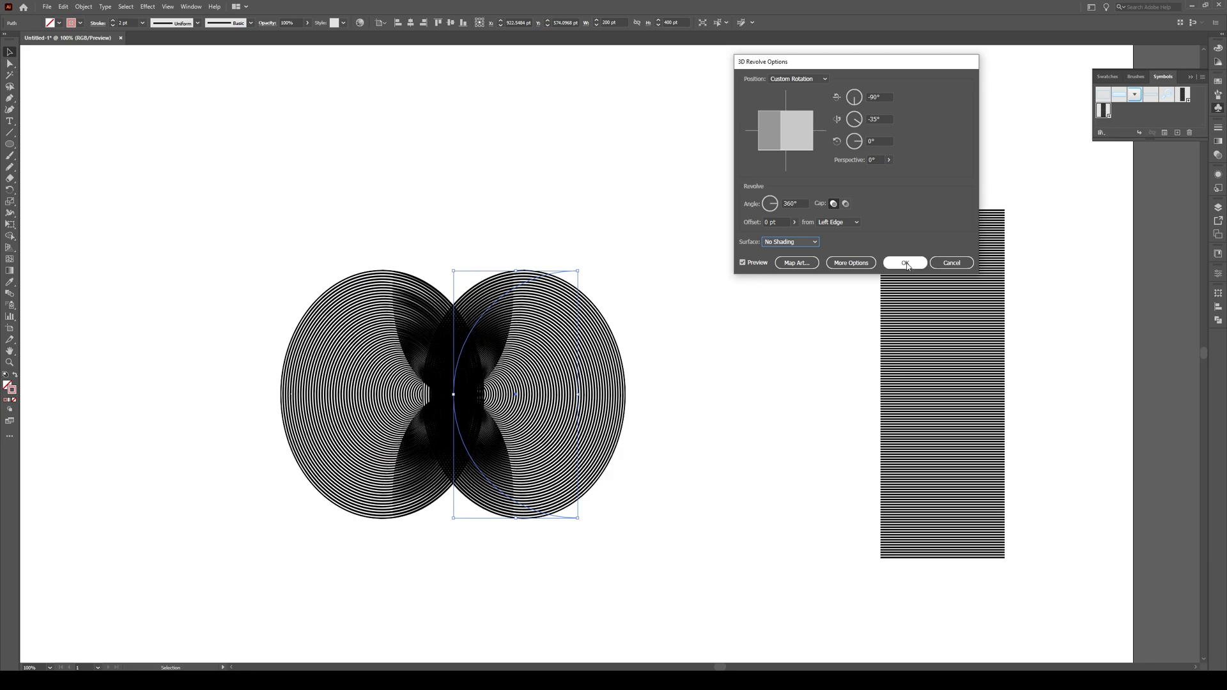
pyautogui.click(905, 261)
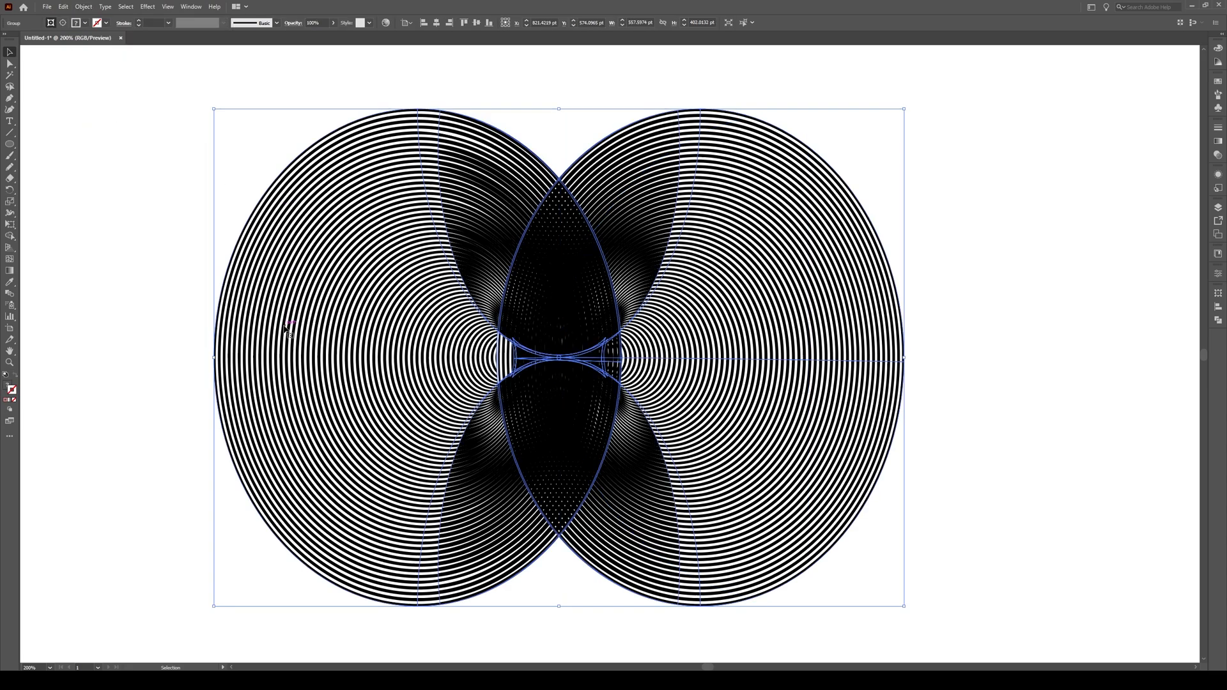
# - Ungroup the expanded tunnel artwork and release its clipping mask
pyautogui.rightClick(290, 329)
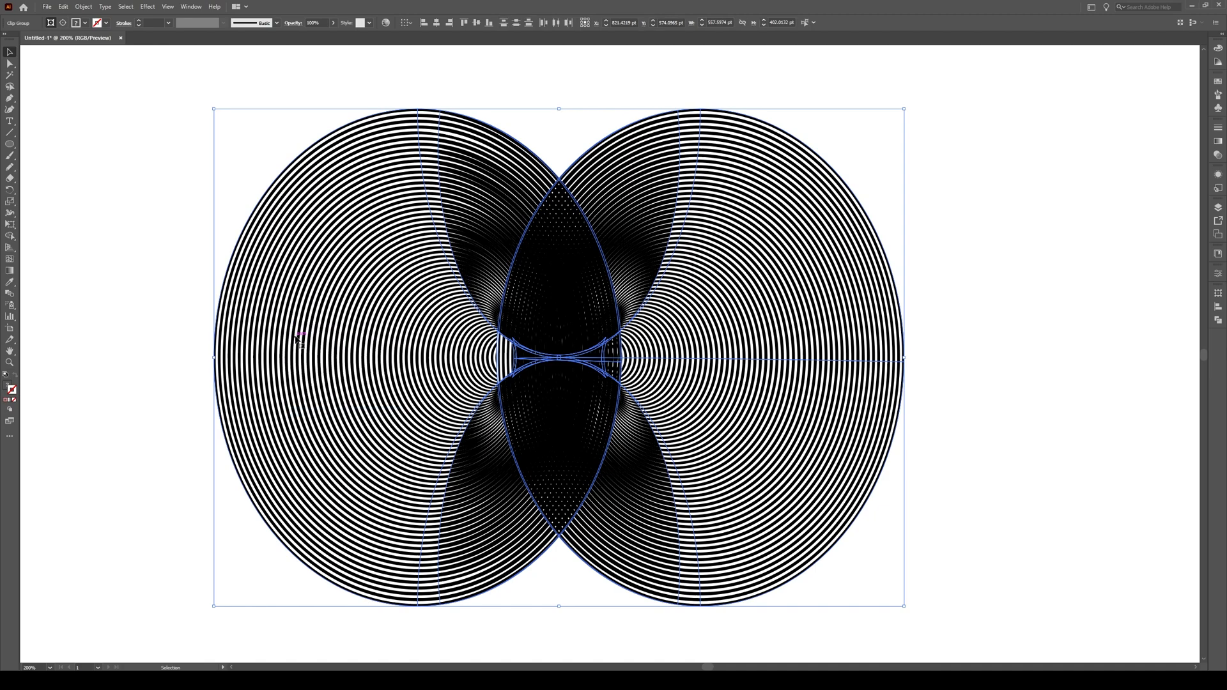
pyautogui.click(166, 282)
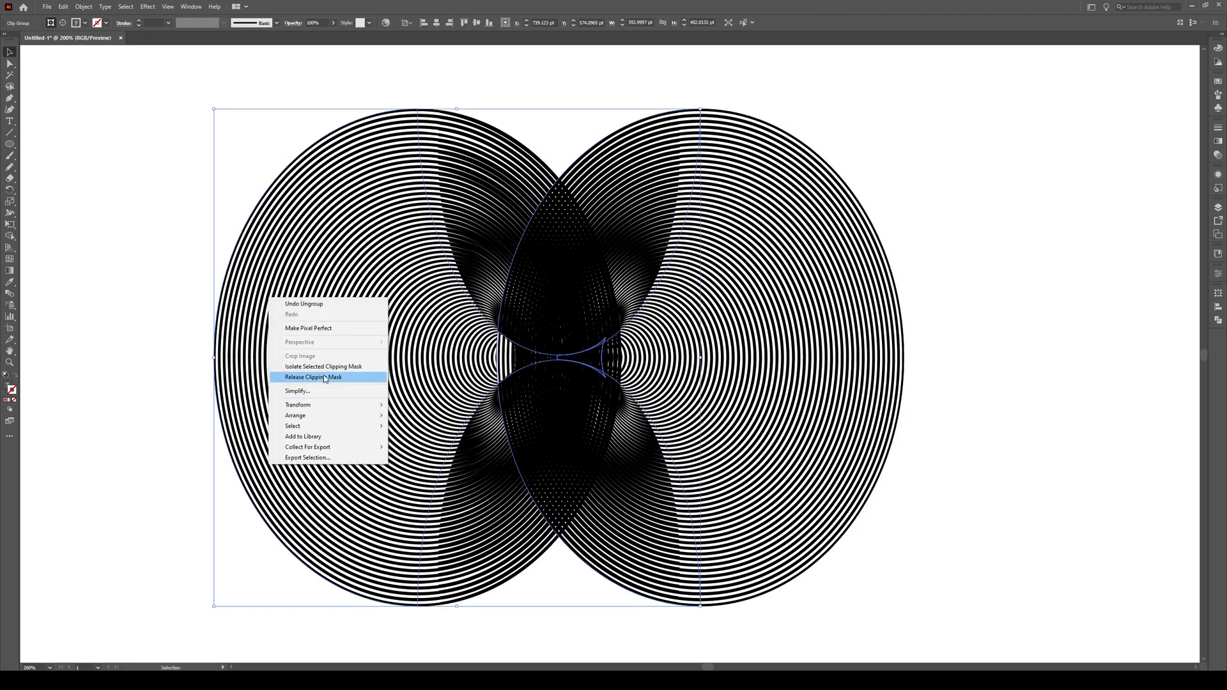
pyautogui.moveTo(327, 382)
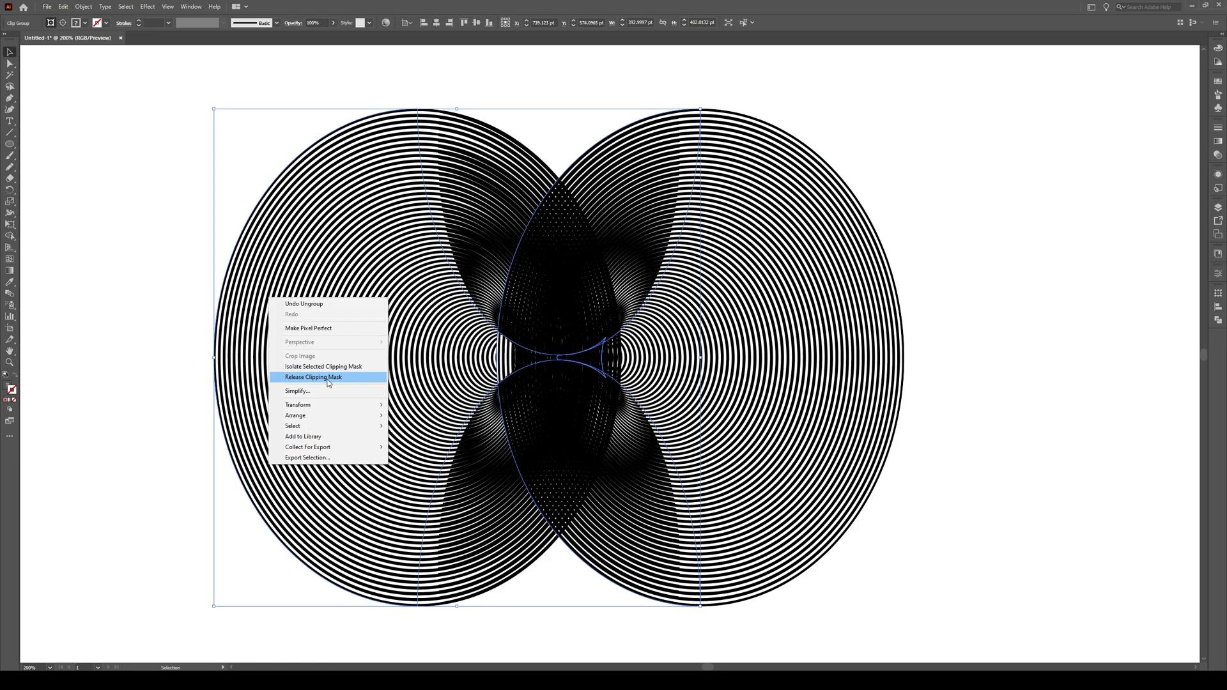
pyautogui.click(313, 376)
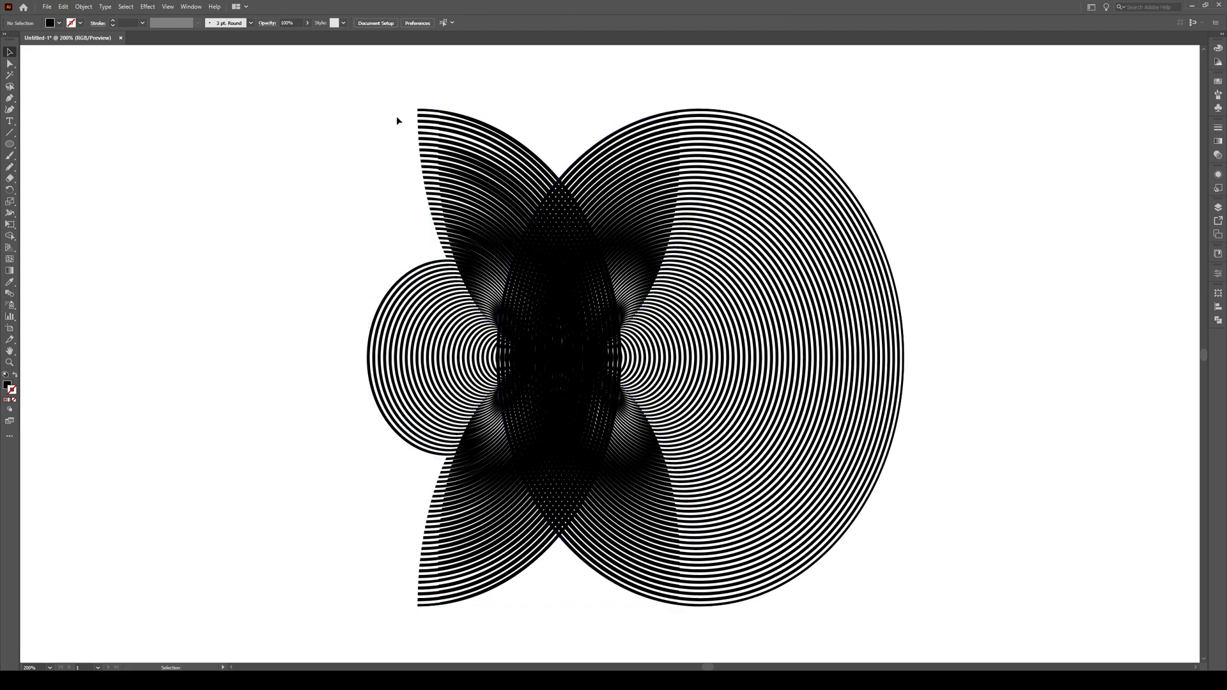
# - Select and delete stray overlapping pieces along the left lobe's seam
pyautogui.click(497, 156)
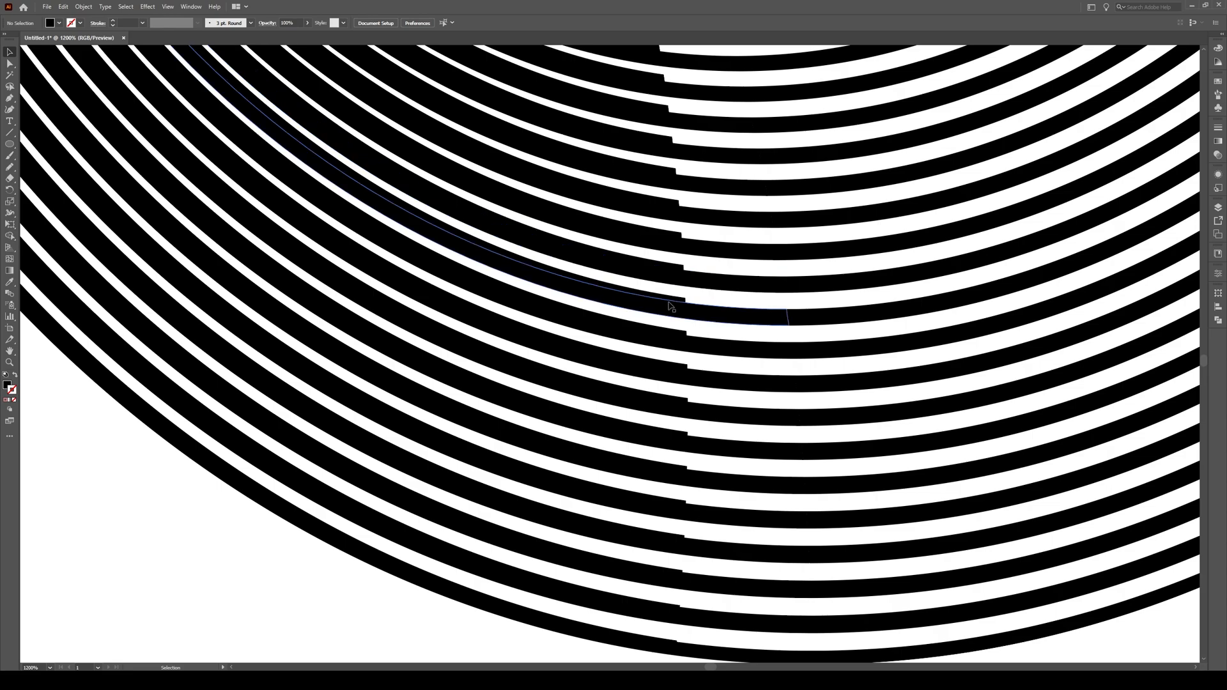
pyautogui.moveTo(685, 302)
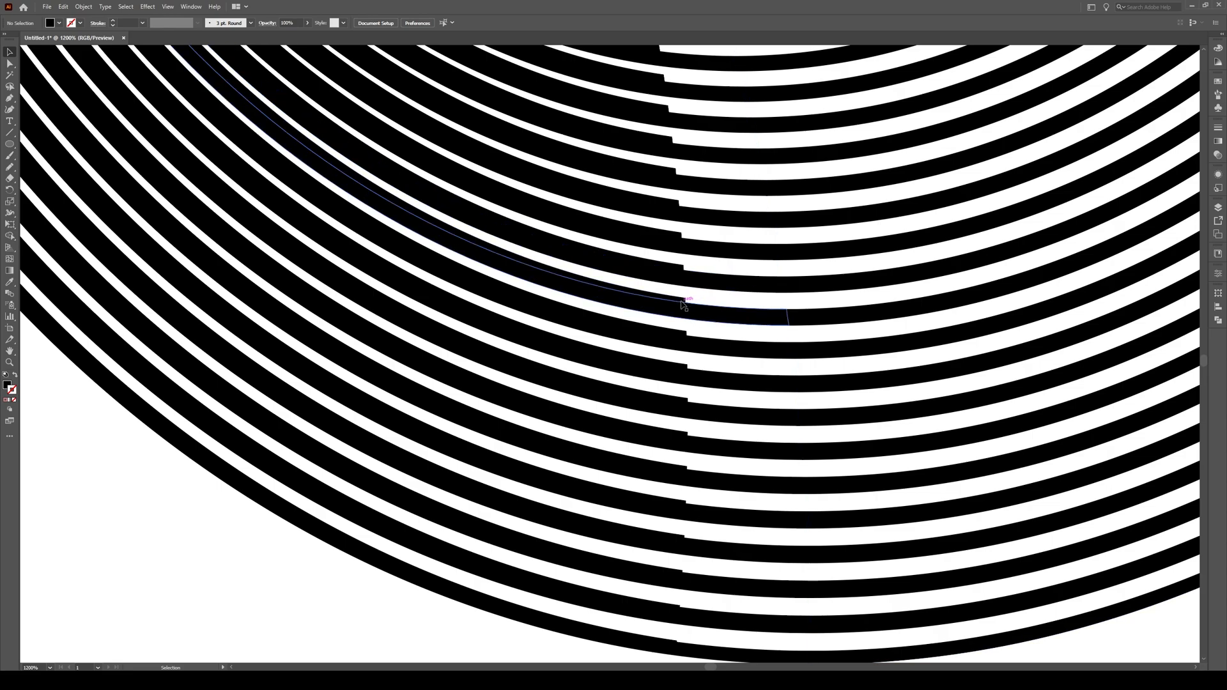
pyautogui.click(688, 302)
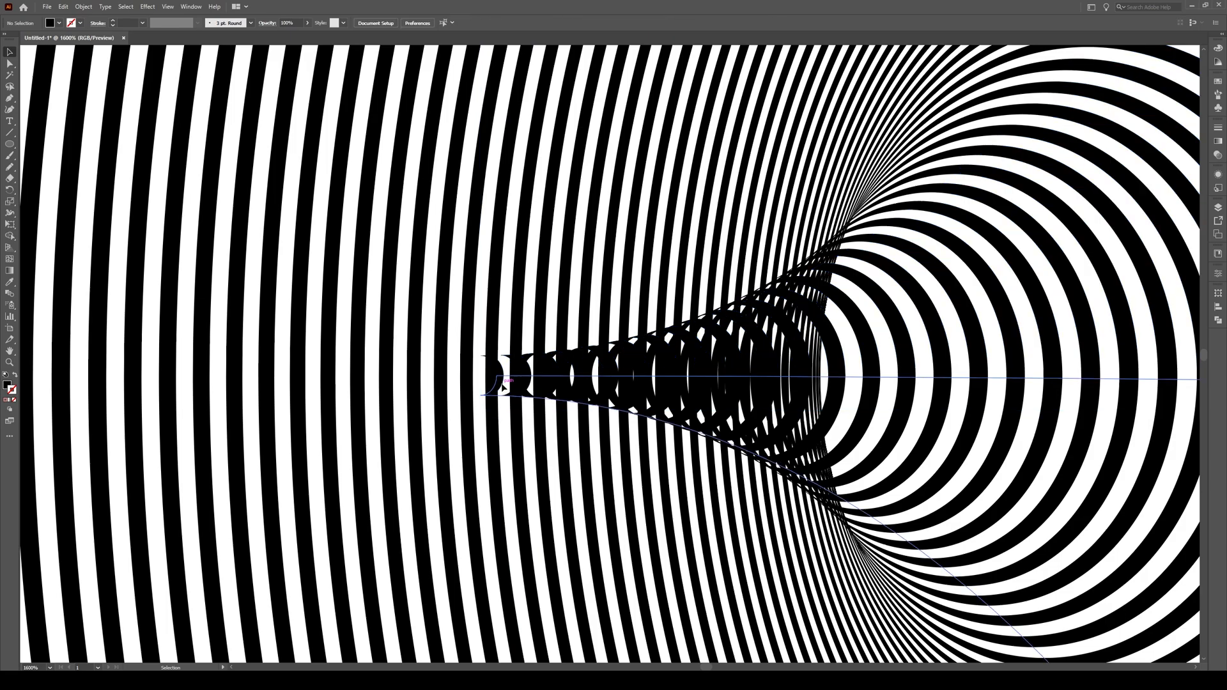
# - Select and delete the leftover left-lobe paths inside the tunnel throat
pyautogui.click(524, 383)
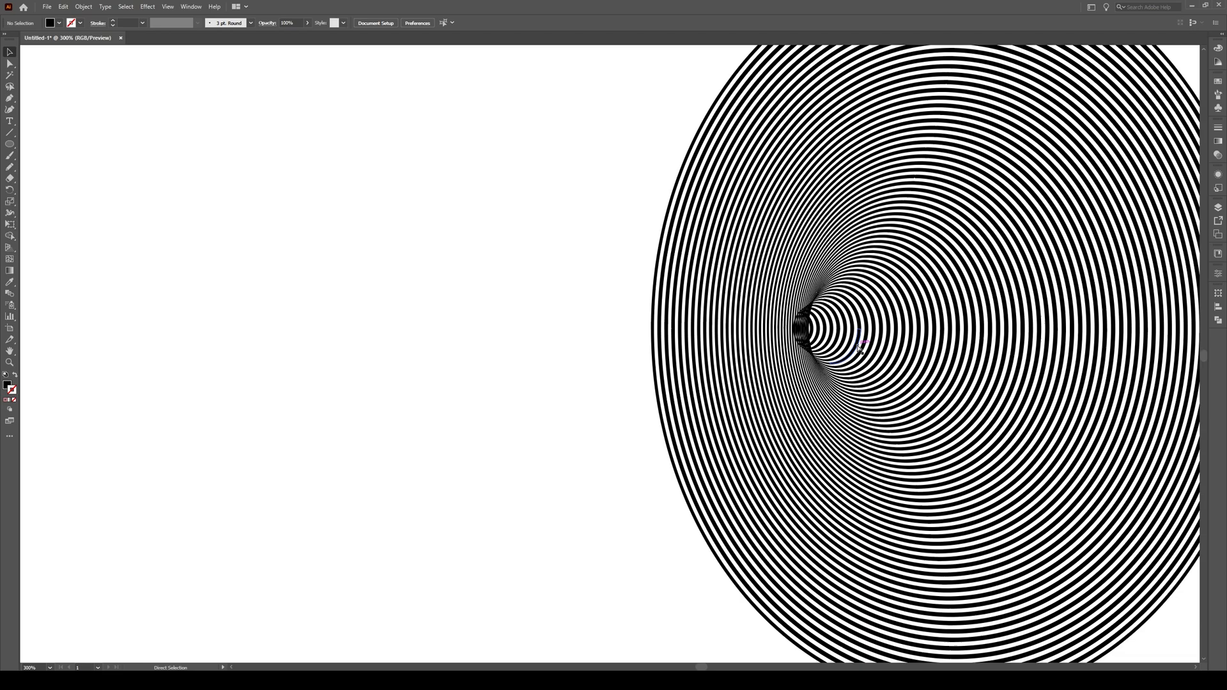
# - In Outline view (Ctrl+Y), select and delete the stray path at the tunnel's centre
pyautogui.press('ctrl+y')
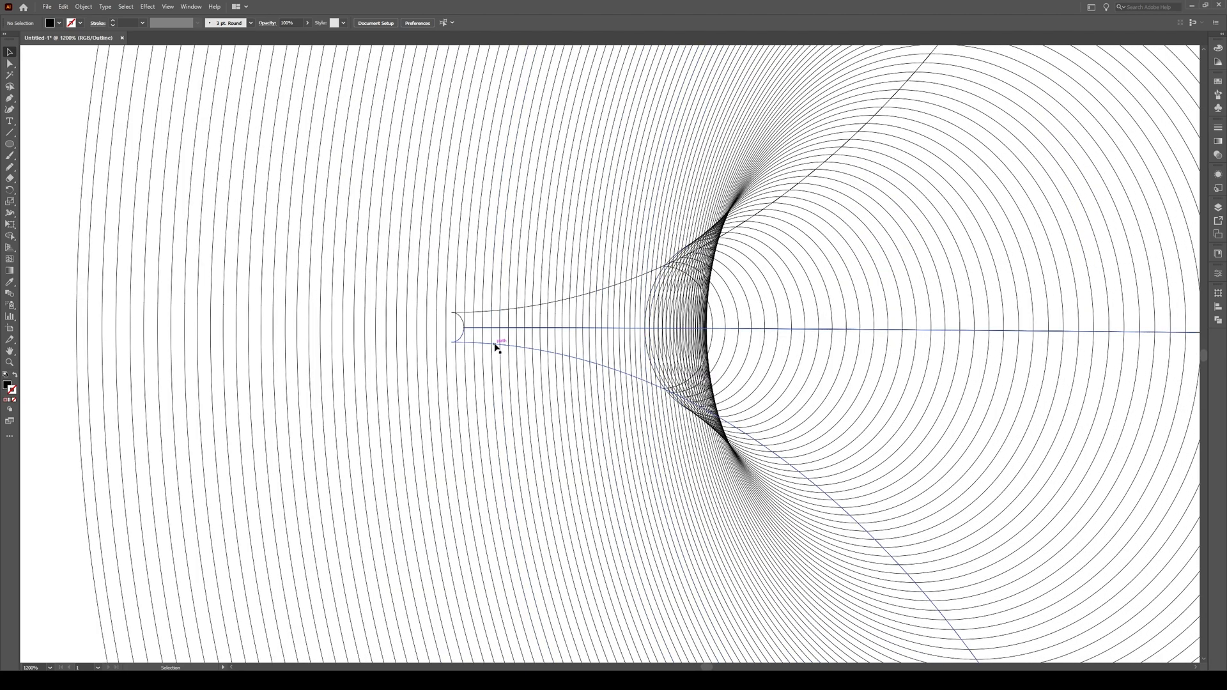
pyautogui.click(452, 327)
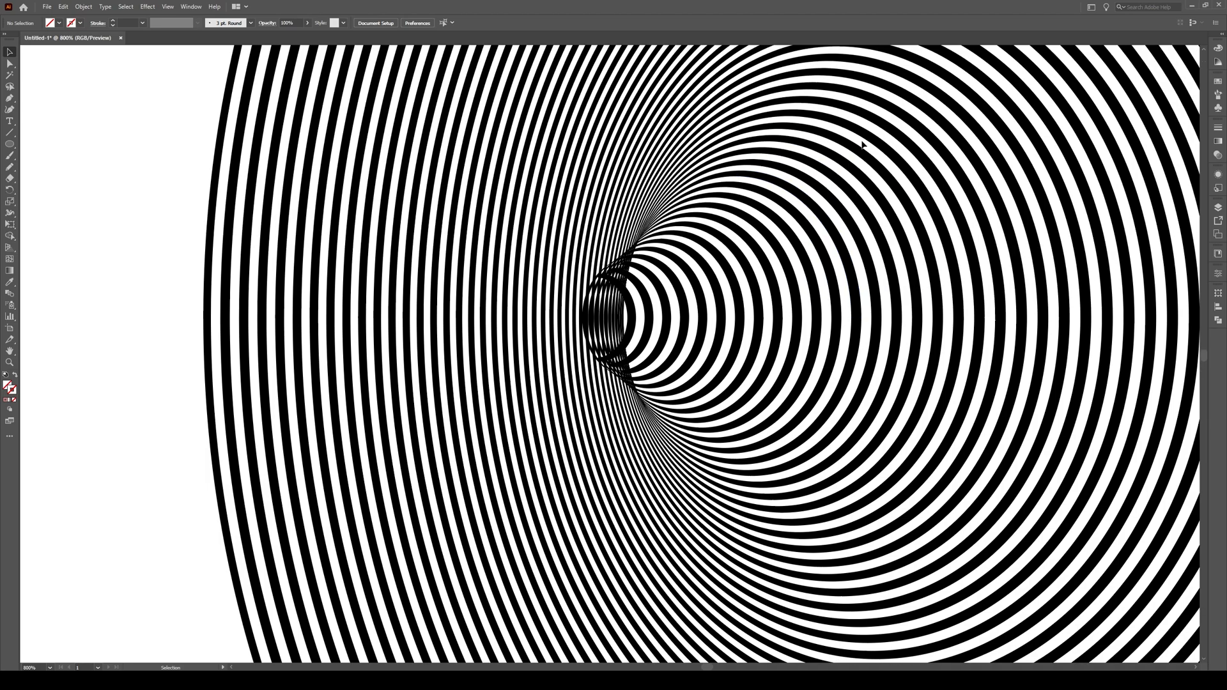
pyautogui.moveTo(866, 126)
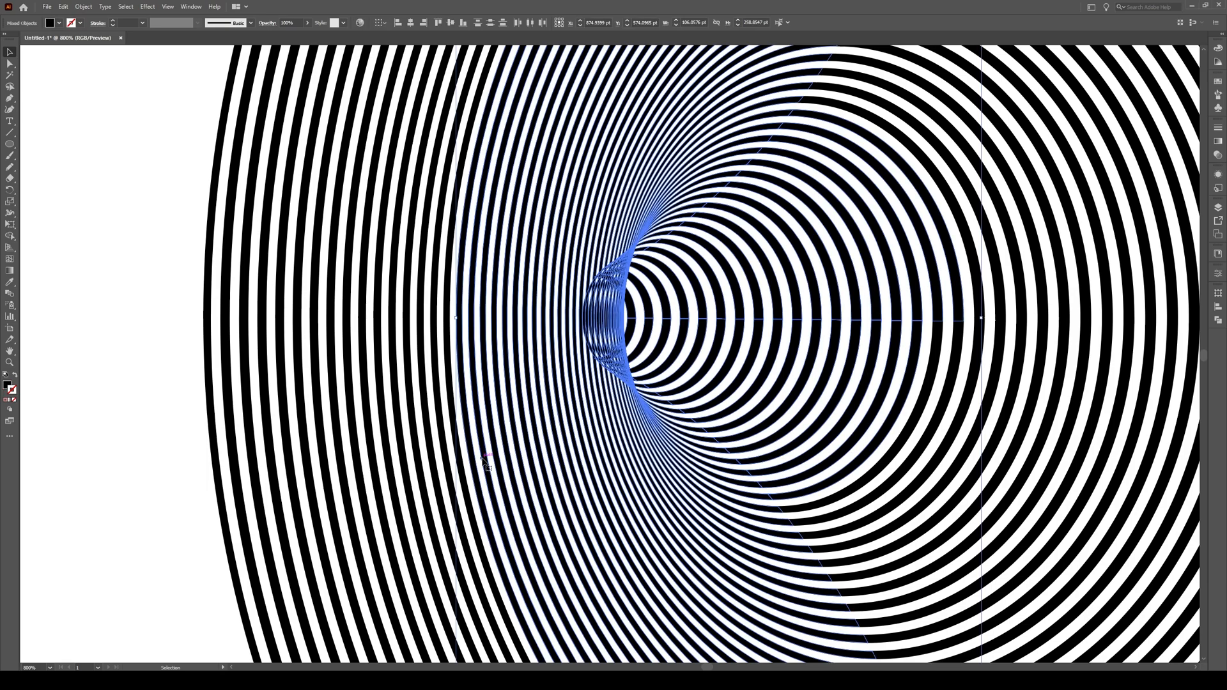
pyautogui.moveTo(774, 479)
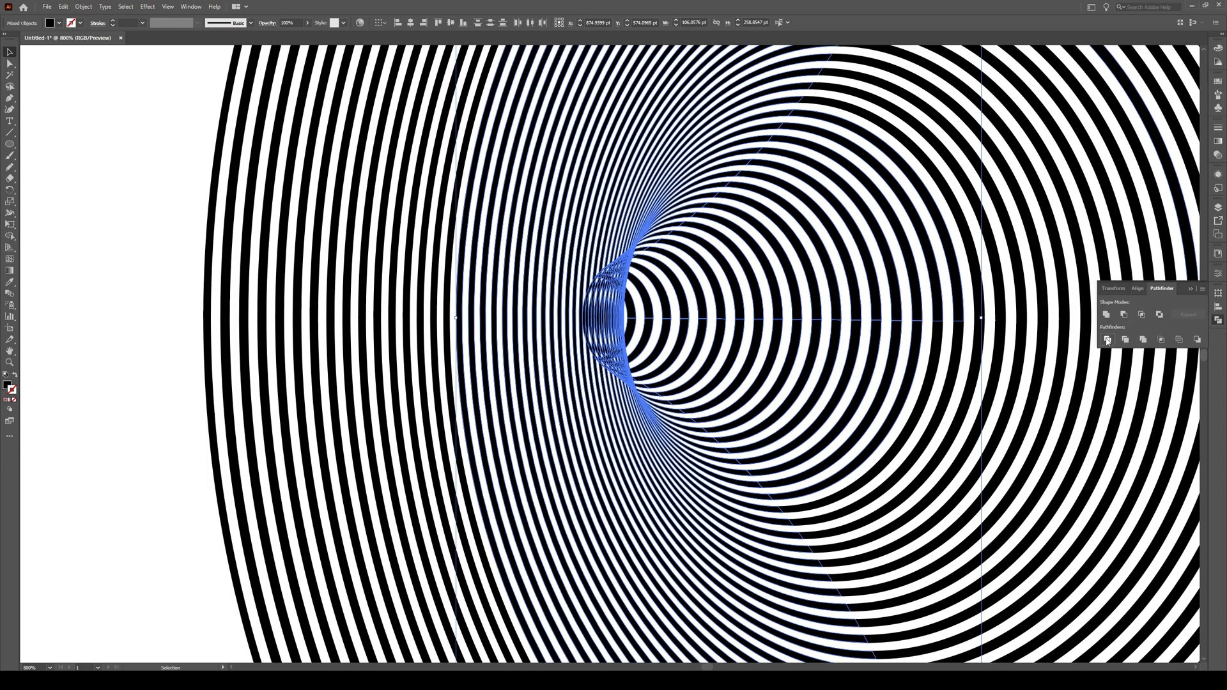
# - Divide the overlapping stripe shapes with Pathfinder, then ungroup the resulting pieces
pyautogui.click(1106, 340)
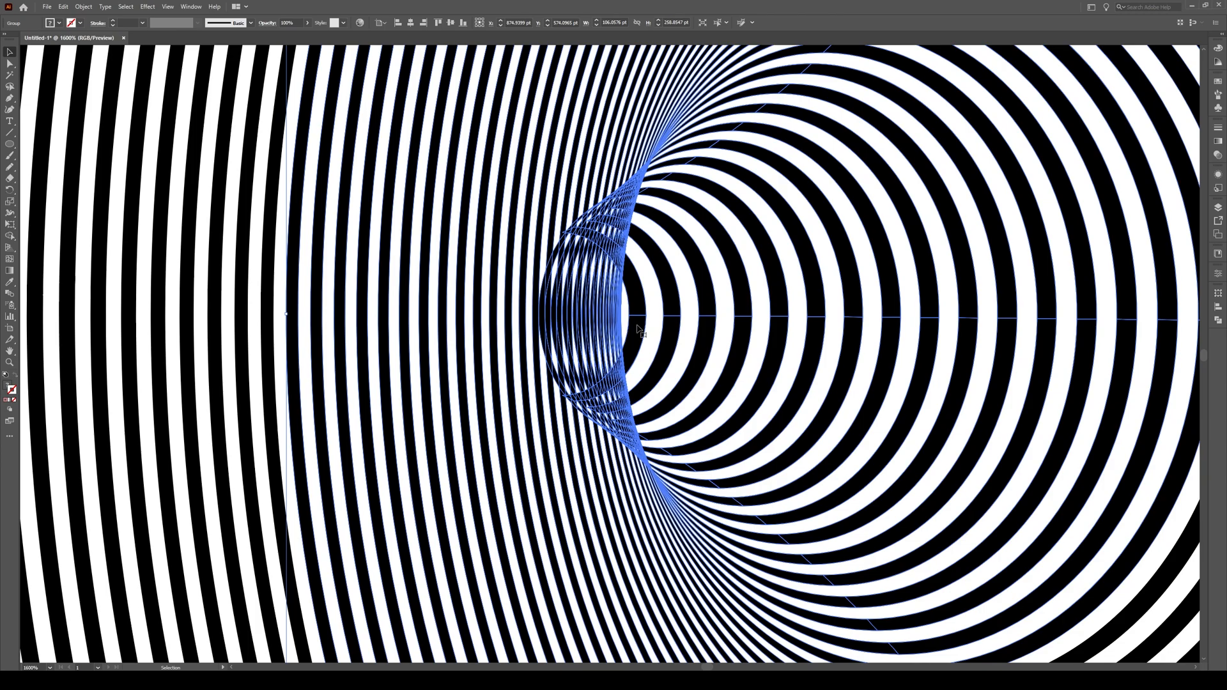
pyautogui.rightClick(639, 330)
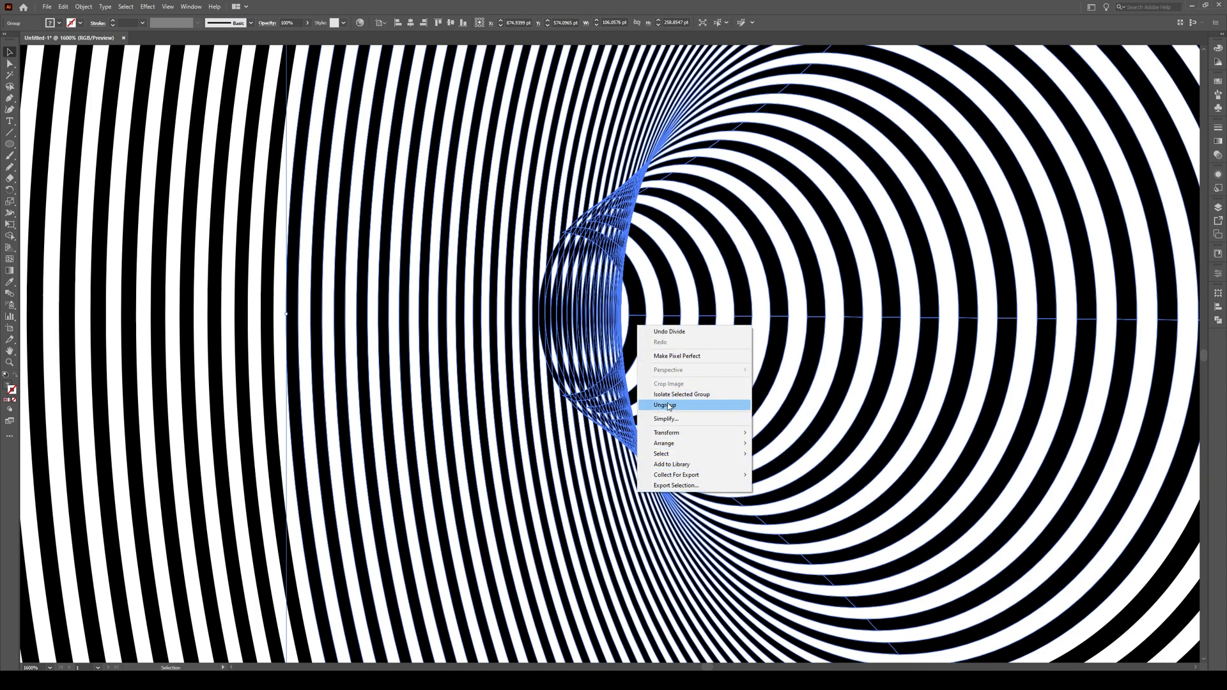
pyautogui.click(665, 405)
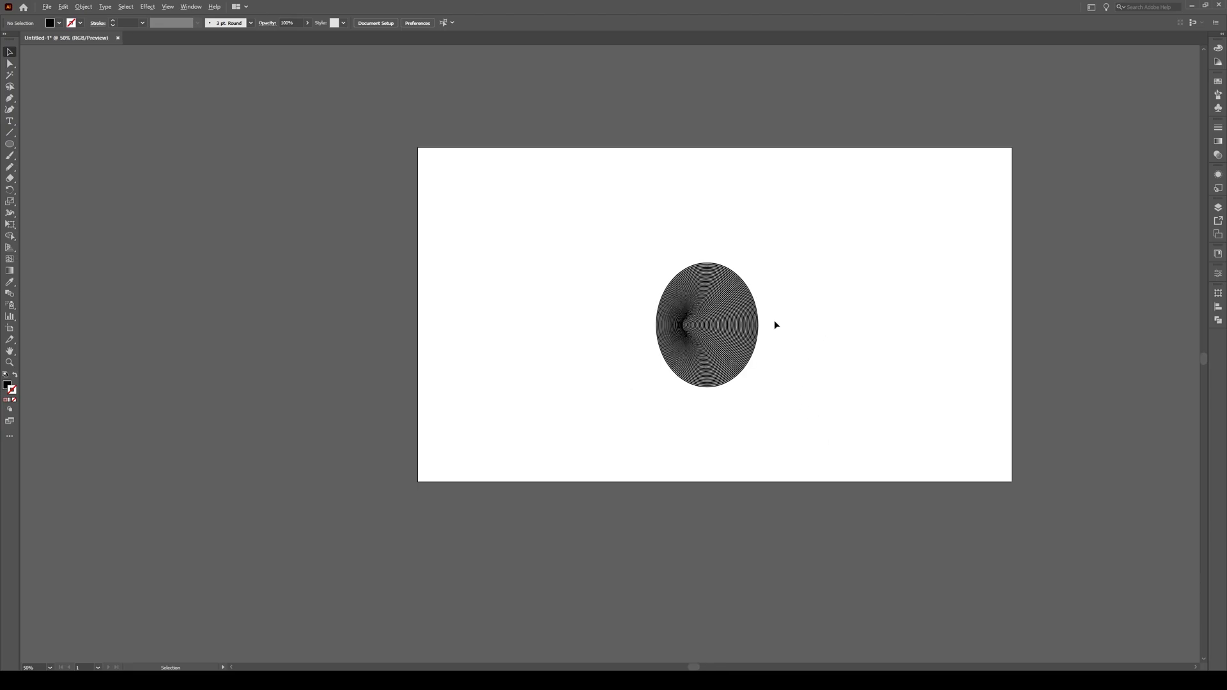
# - Scale up the tunnel and clip it with an artboard-sized rectangle via Make Clipping Mask
pyautogui.click(706, 324)
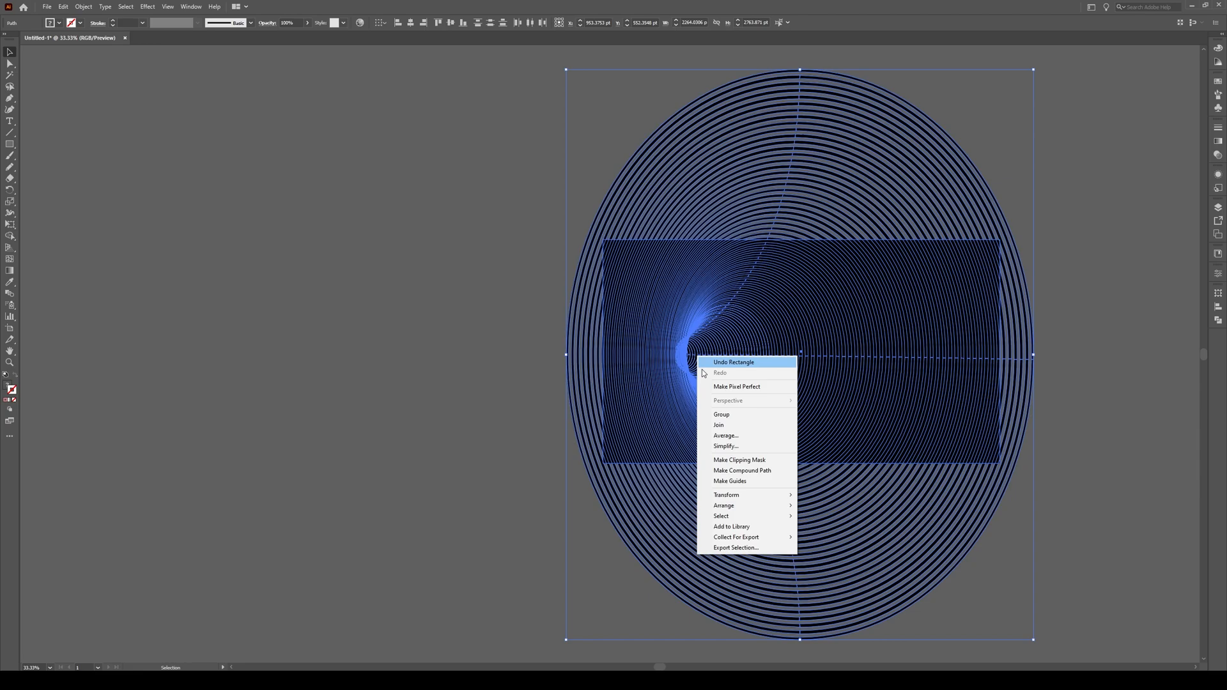
pyautogui.click(739, 459)
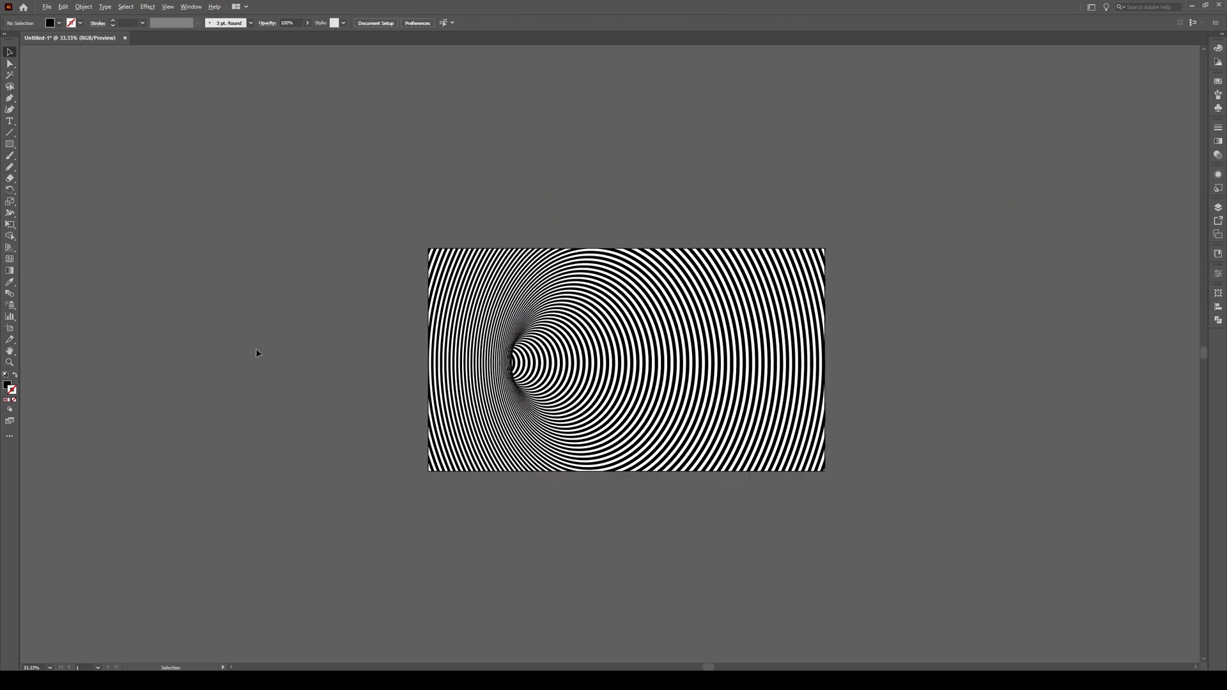
pyautogui.moveTo(572, 501)
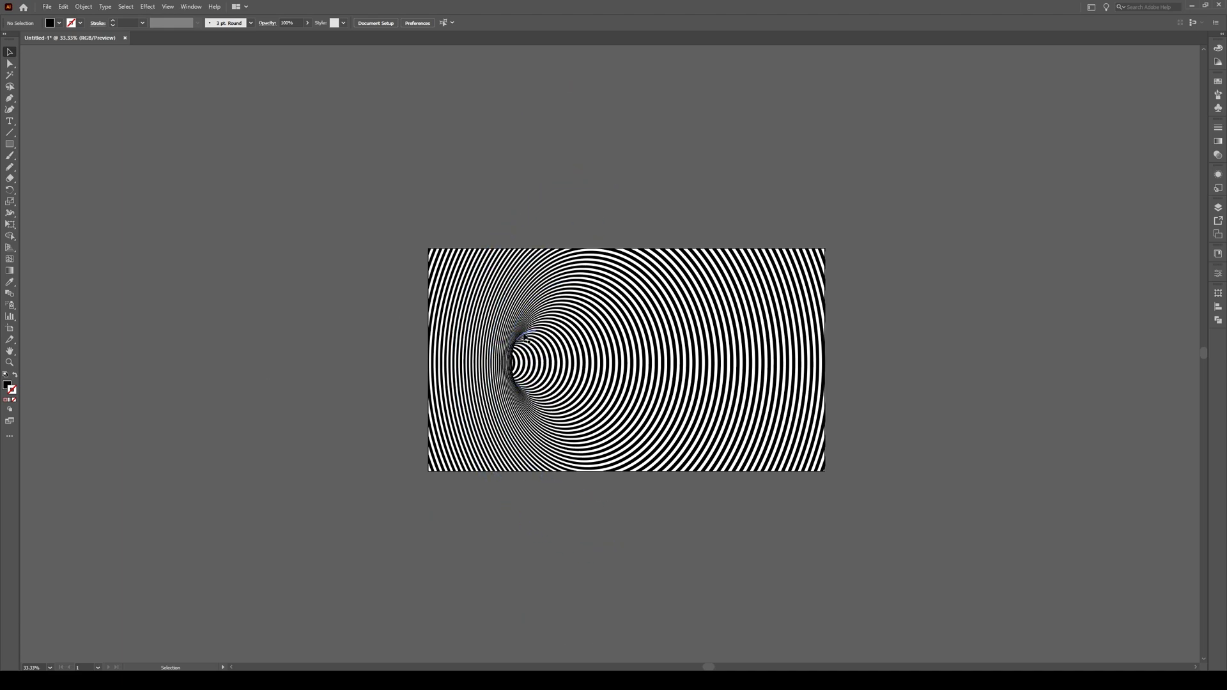
pyautogui.moveTo(347, 361)
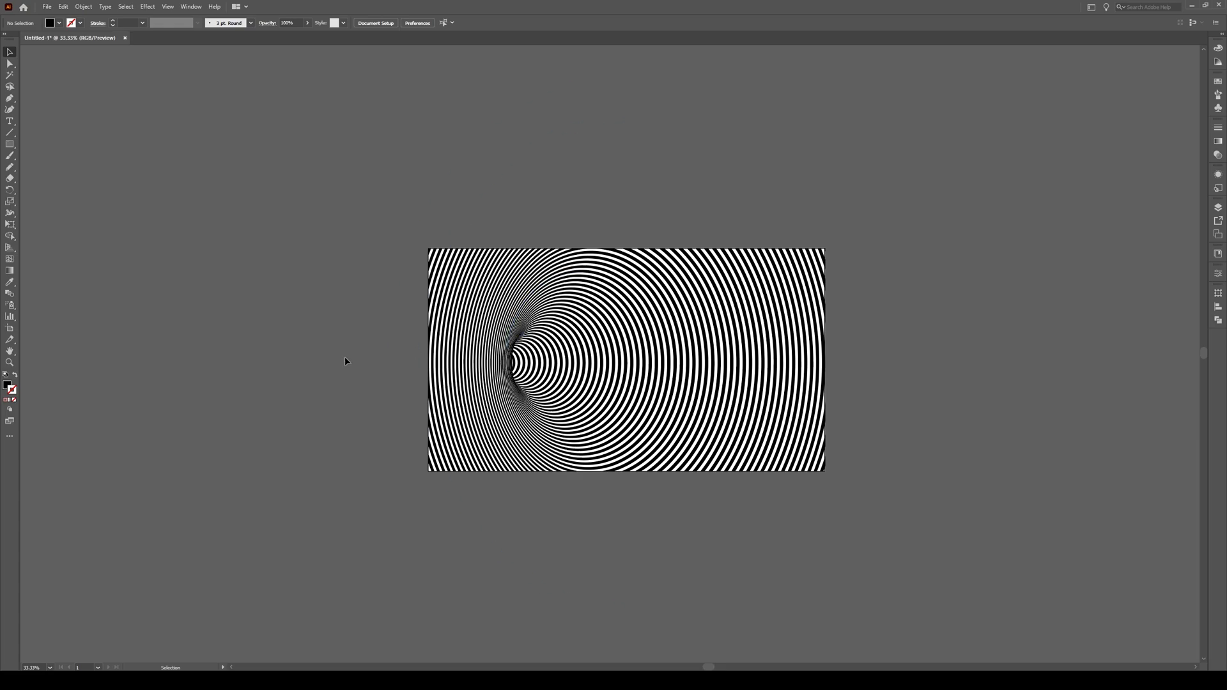